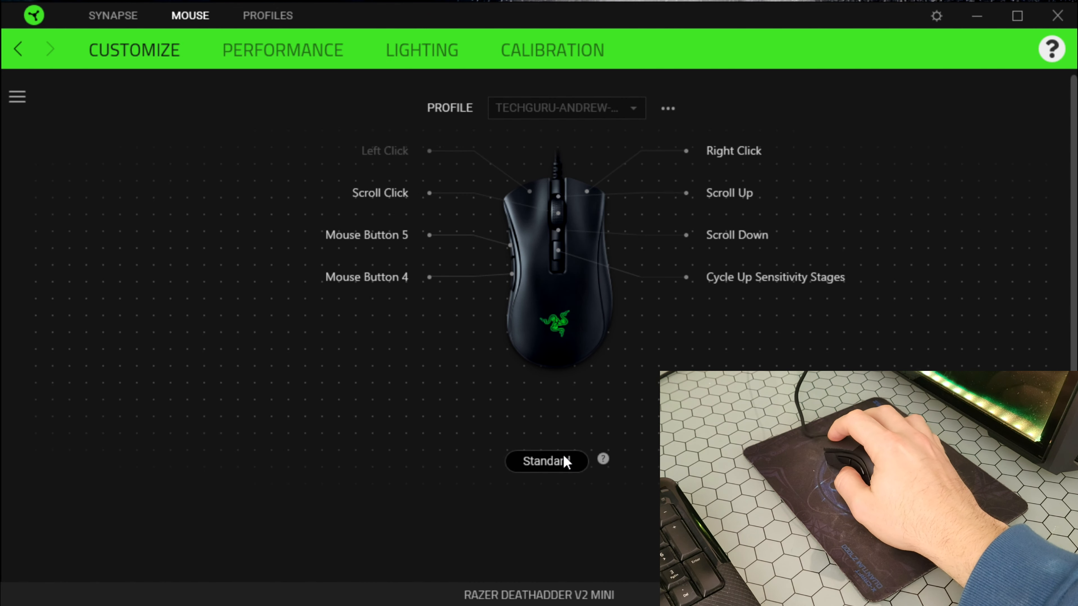
In Performance, try a single DPI value (2600, then 1900) before re-enabling sensitivity stages.
{"action": "left_click", "coordinate": [546, 460]}
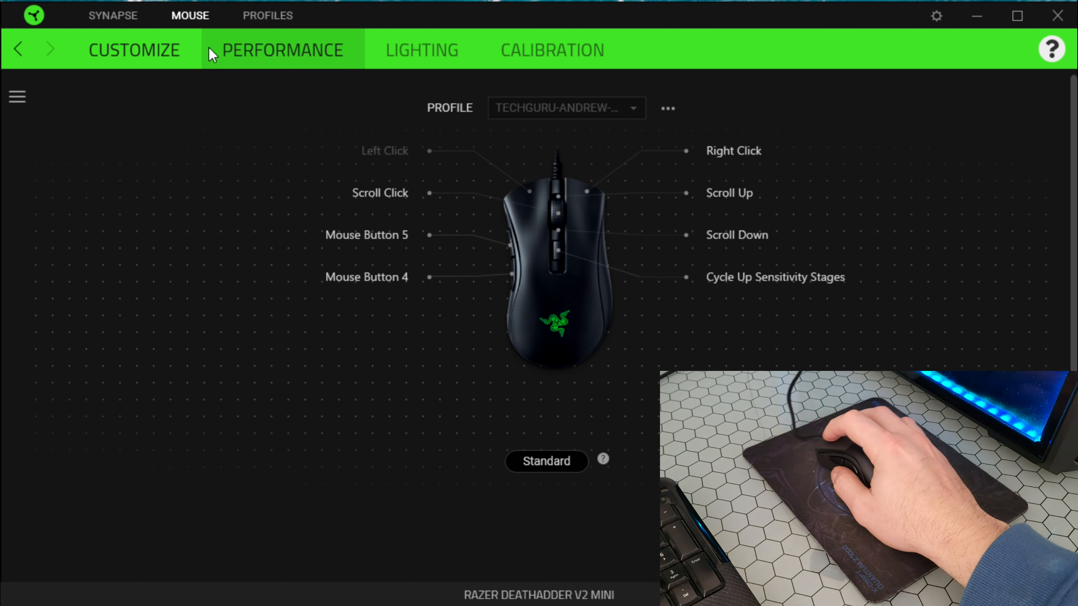
{"action": "left_click", "coordinate": [282, 50]}
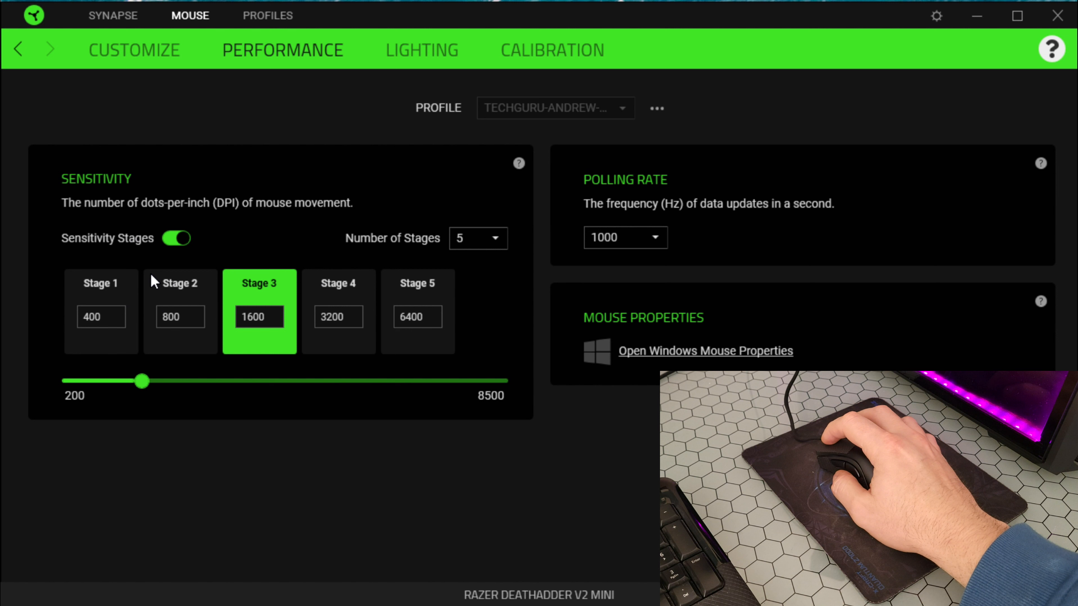
{"action": "mouse_move", "coordinate": [193, 266]}
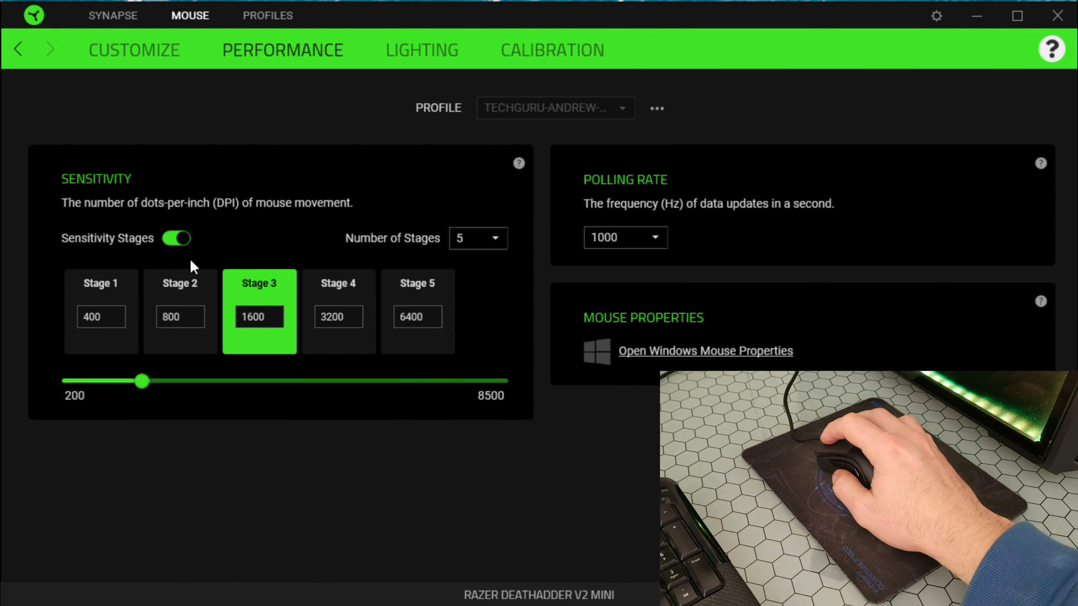
{"action": "left_click", "coordinate": [176, 238]}
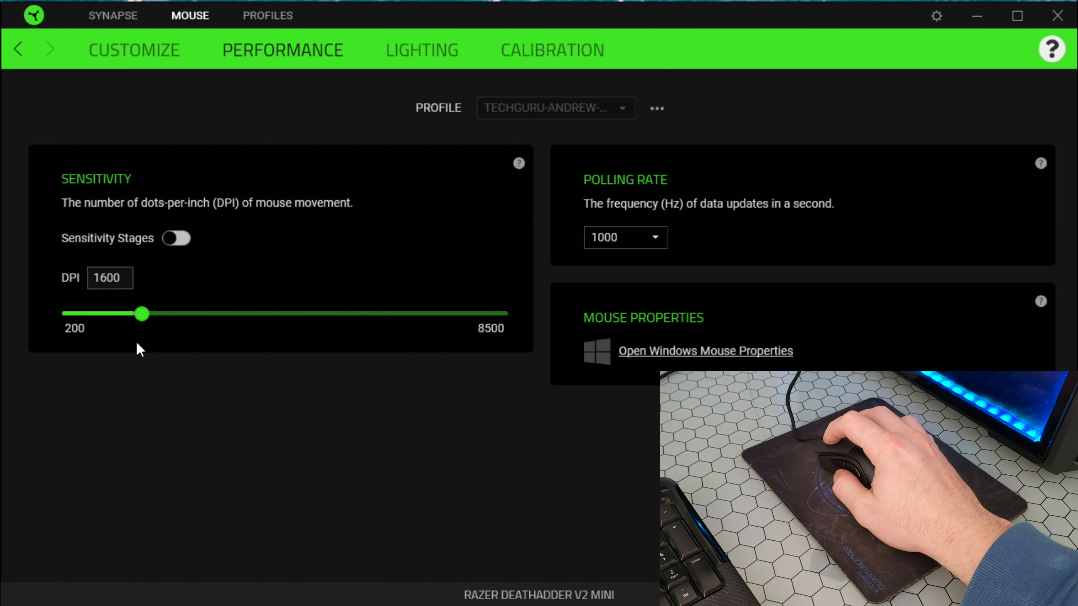
{"action": "left_click_drag", "start_coordinate": [142, 314], "coordinate": [195, 315]}
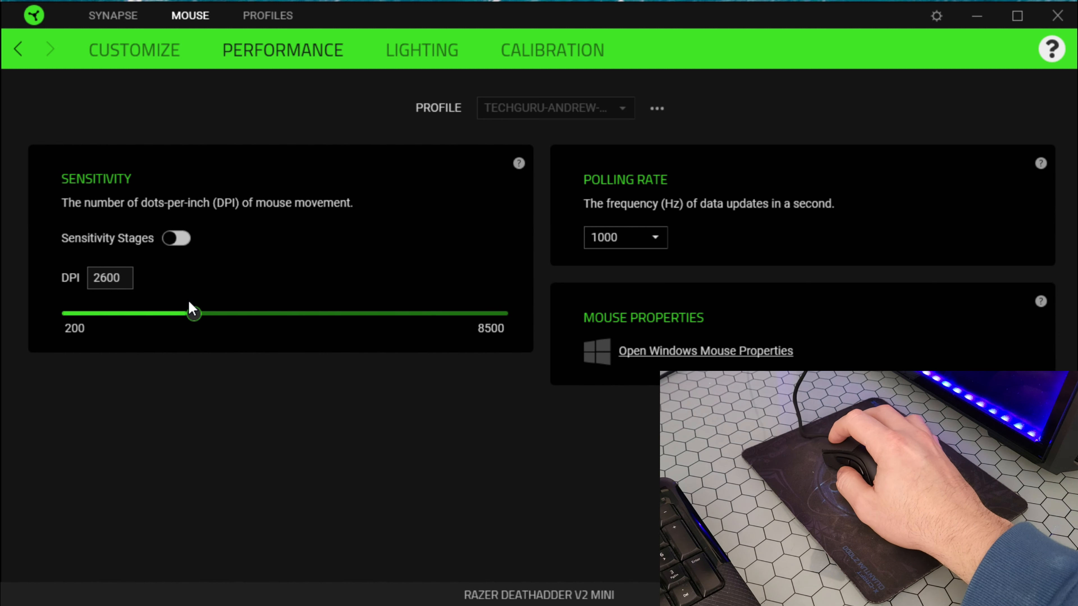
{"action": "left_click_drag", "start_coordinate": [195, 314], "coordinate": [154, 314]}
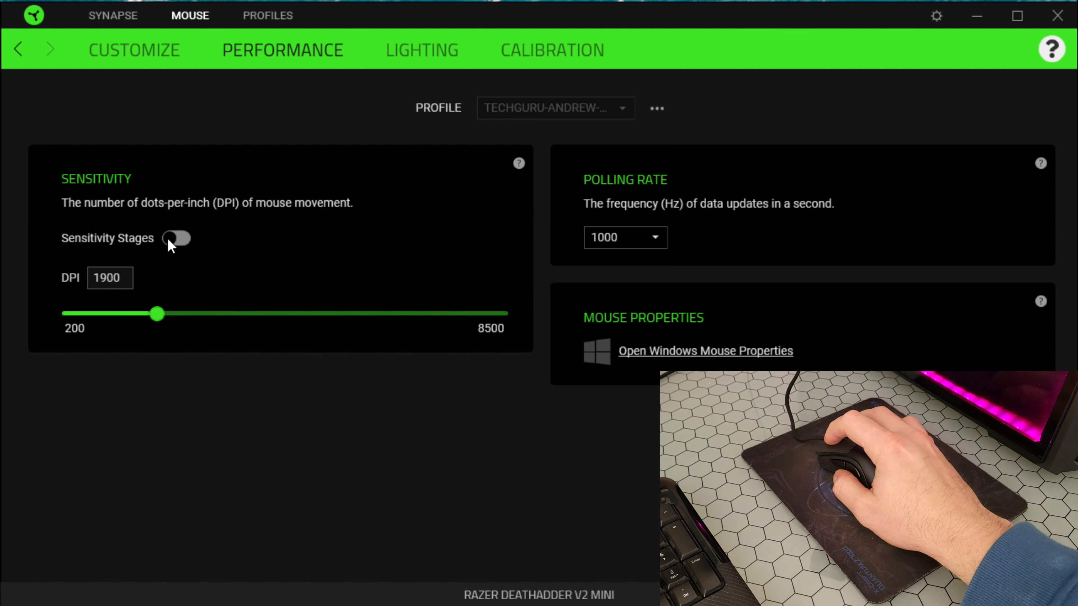
{"action": "left_click", "coordinate": [175, 238]}
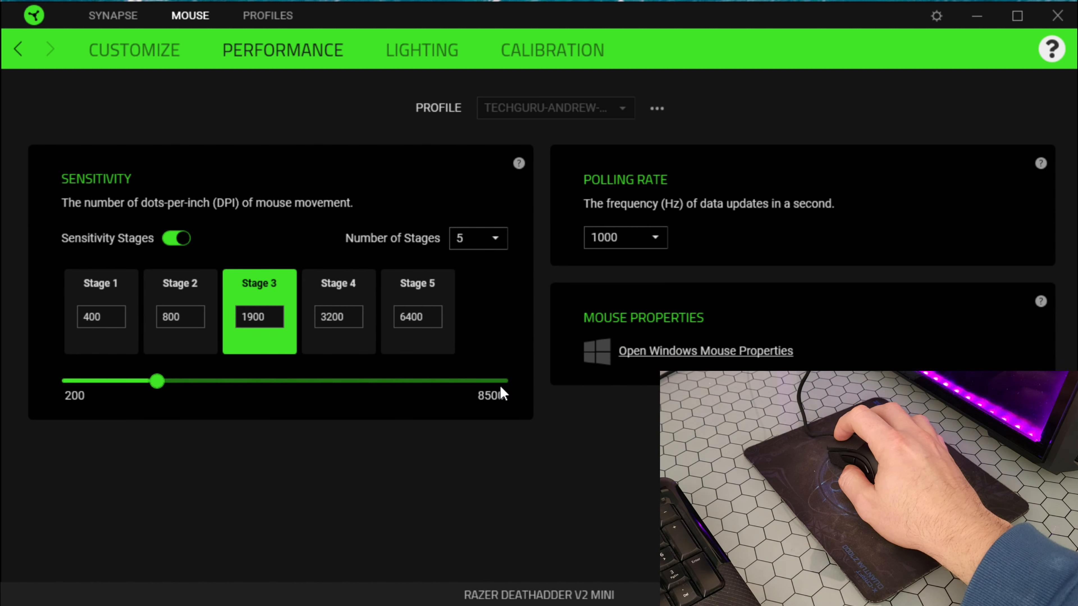
Set sensitivity stage 3 to 4900 DPI and stage 2 to 1800 DPI.
{"action": "left_click_drag", "start_coordinate": [155, 380], "coordinate": [500, 381]}
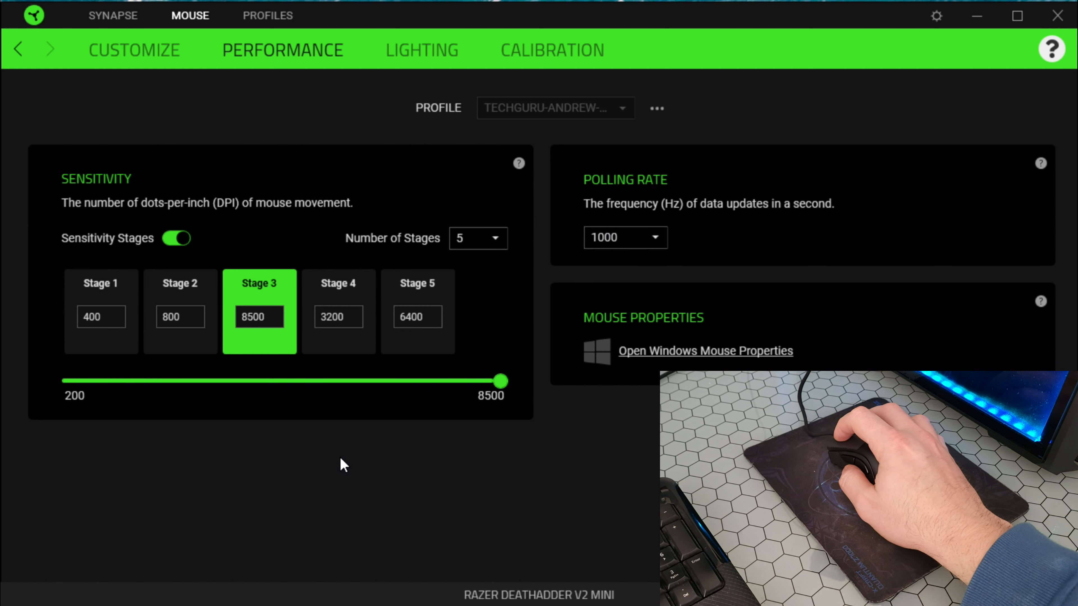
{"action": "left_click_drag", "start_coordinate": [499, 379], "coordinate": [323, 380]}
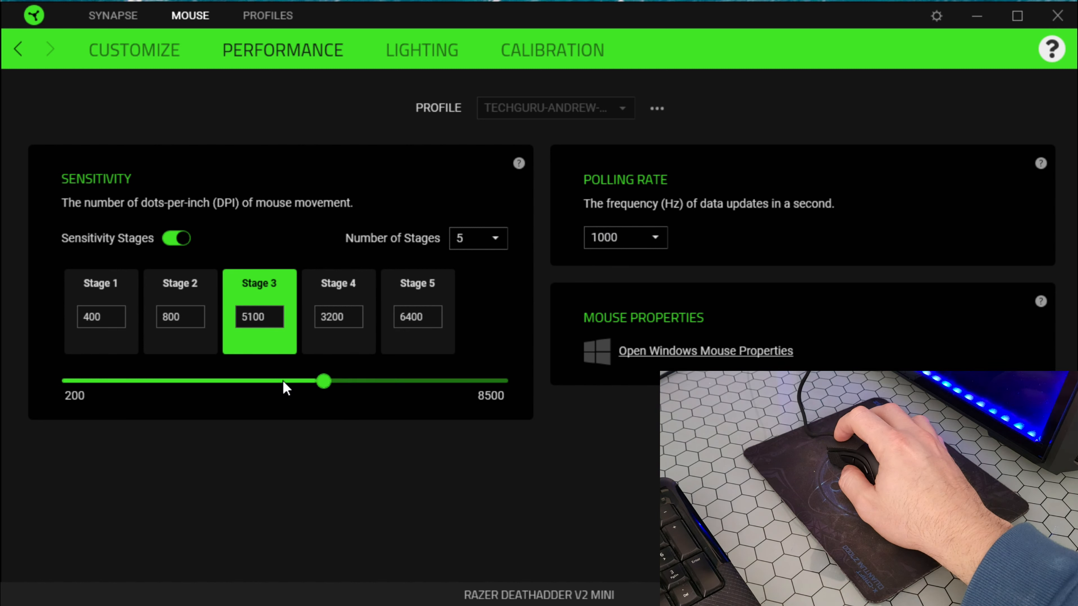
{"action": "left_click_drag", "start_coordinate": [324, 381], "coordinate": [255, 380]}
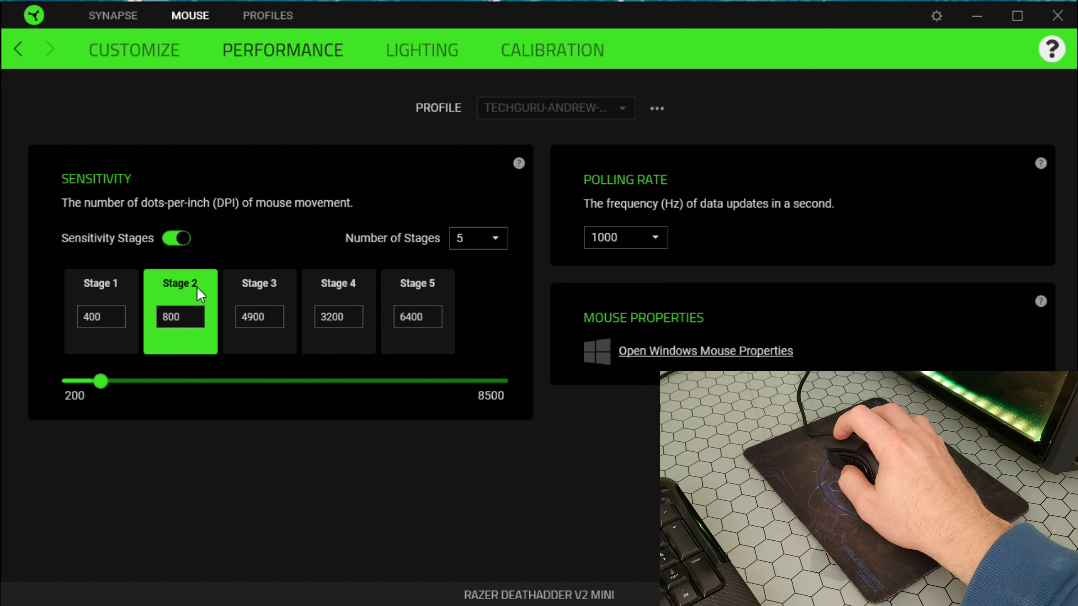
{"action": "mouse_move", "coordinate": [268, 383]}
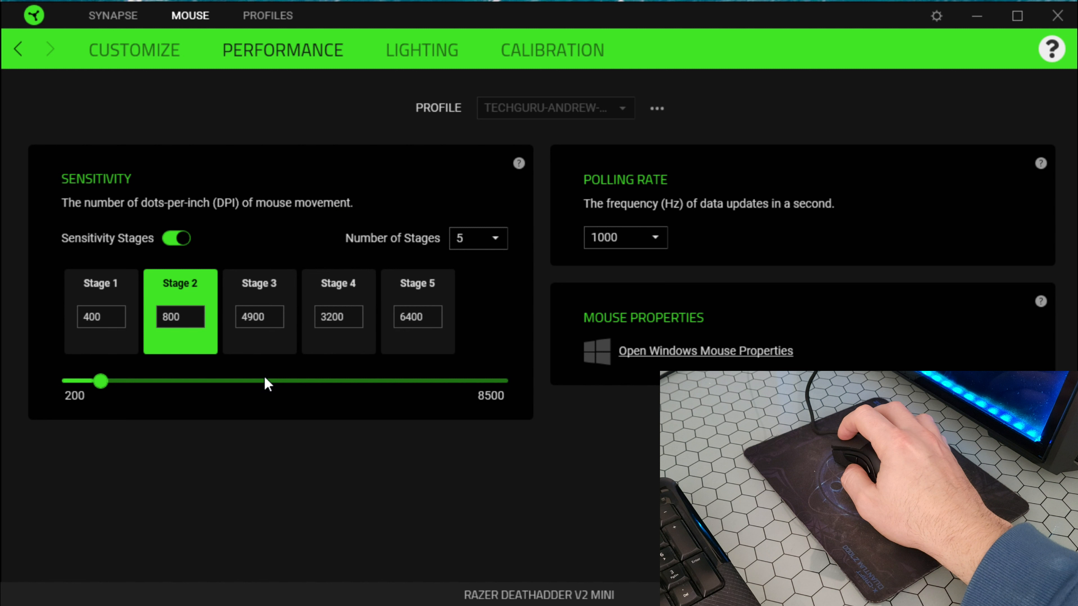
{"action": "left_click_drag", "start_coordinate": [100, 380], "coordinate": [195, 380]}
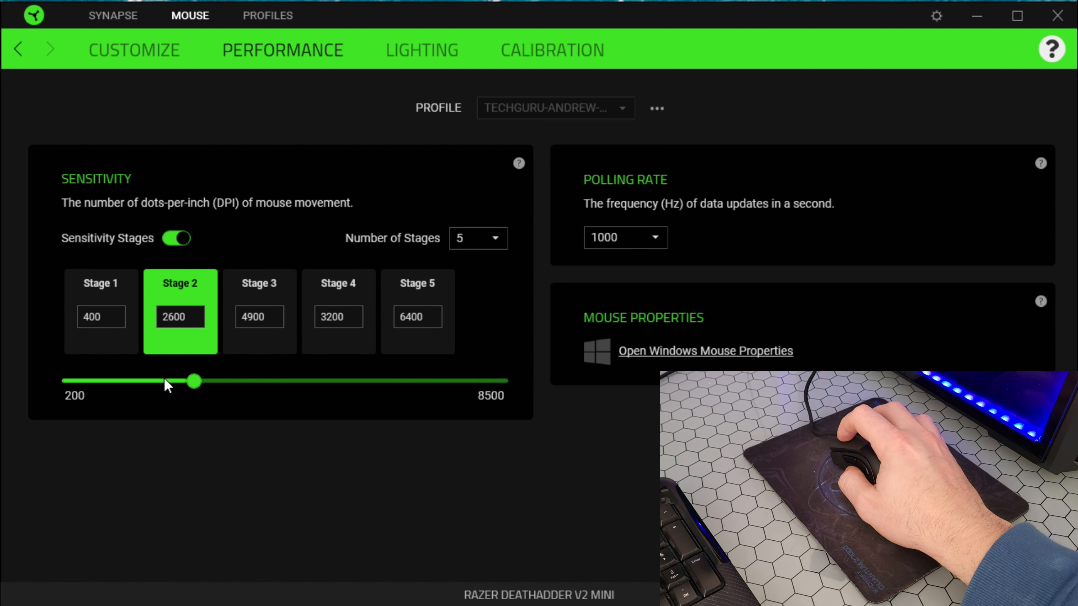
{"action": "left_click_drag", "start_coordinate": [194, 382], "coordinate": [151, 382]}
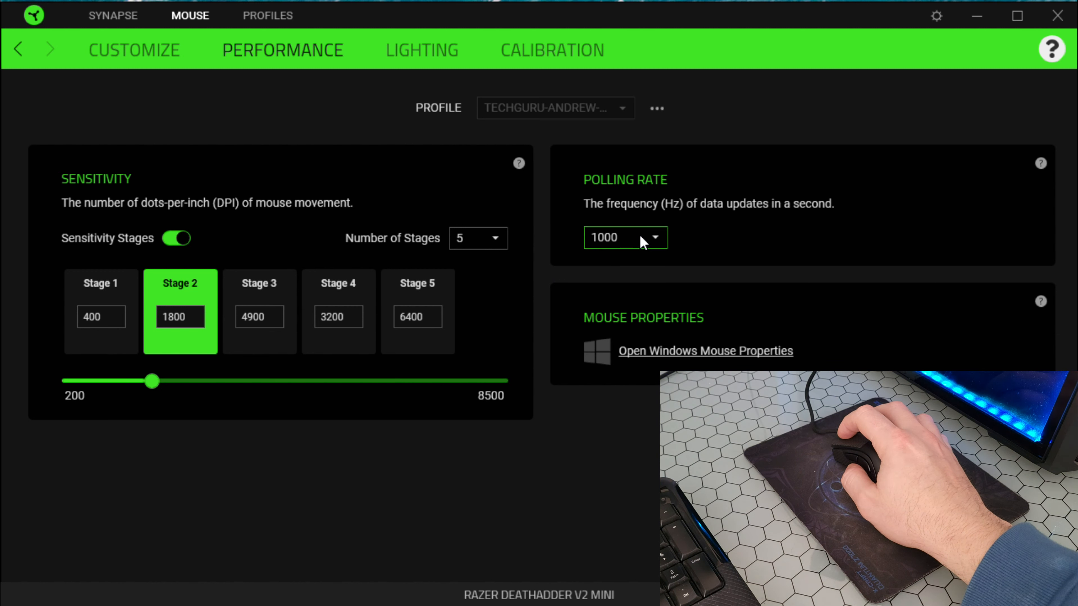
{"action": "left_click", "coordinate": [624, 237]}
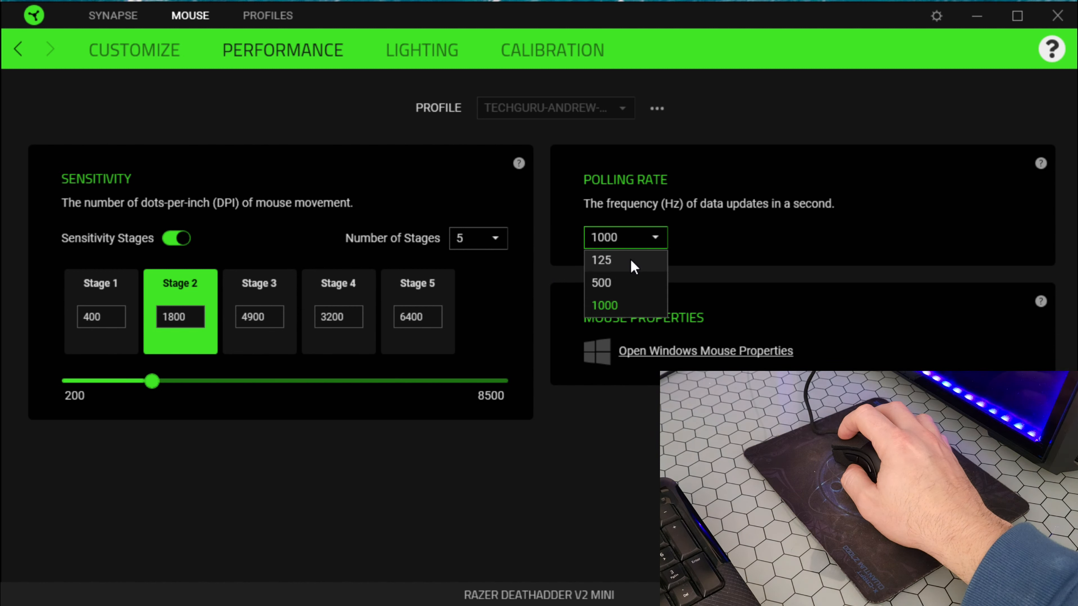
{"action": "left_click", "coordinate": [600, 260]}
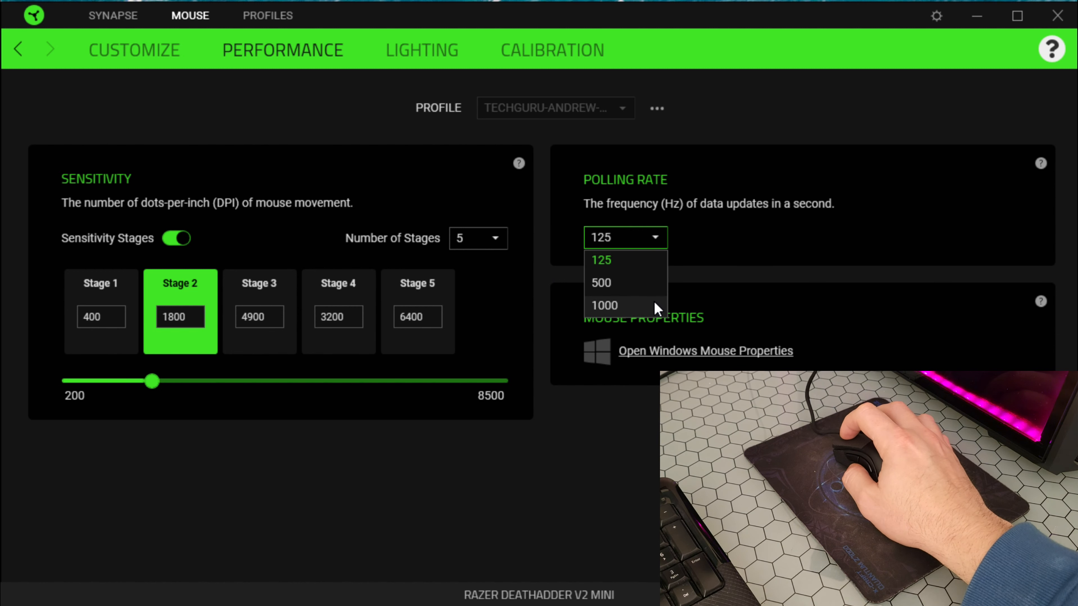
{"action": "left_click", "coordinate": [604, 305]}
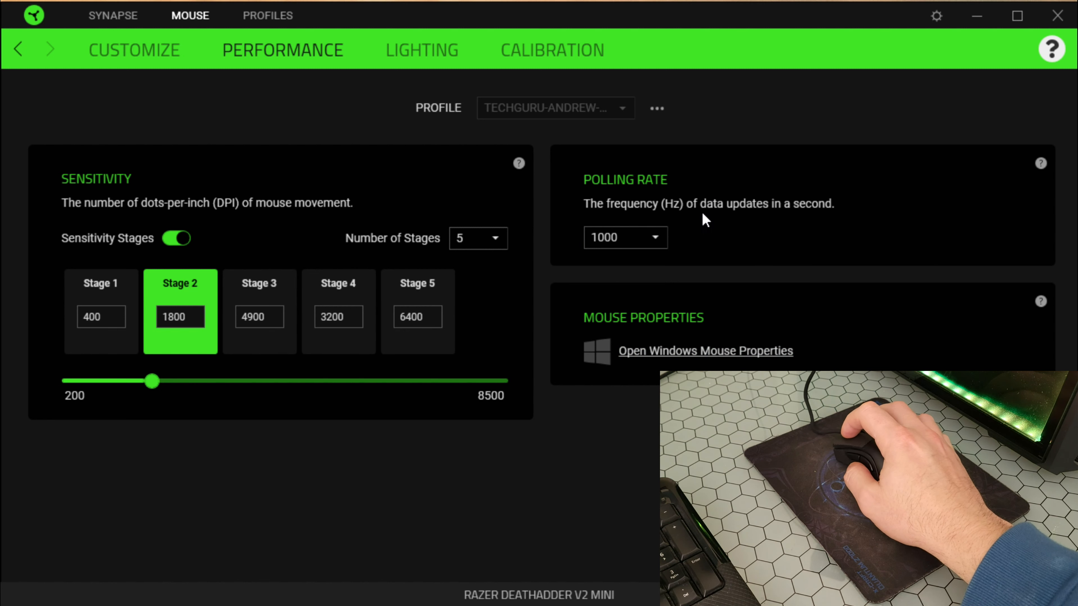
{"action": "mouse_move", "coordinate": [577, 199]}
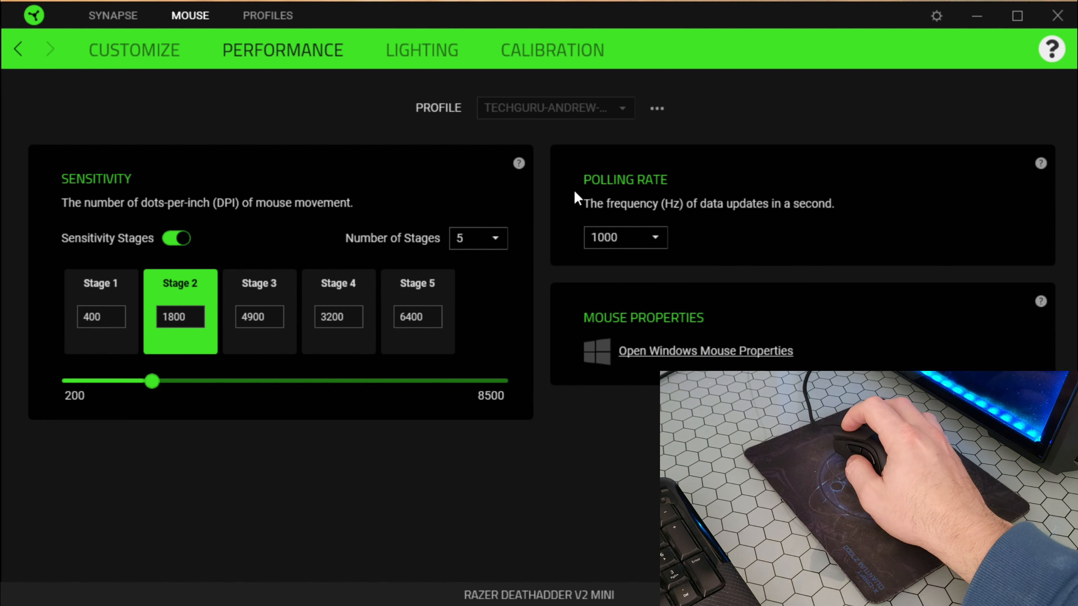
{"action": "left_click", "coordinate": [656, 108]}
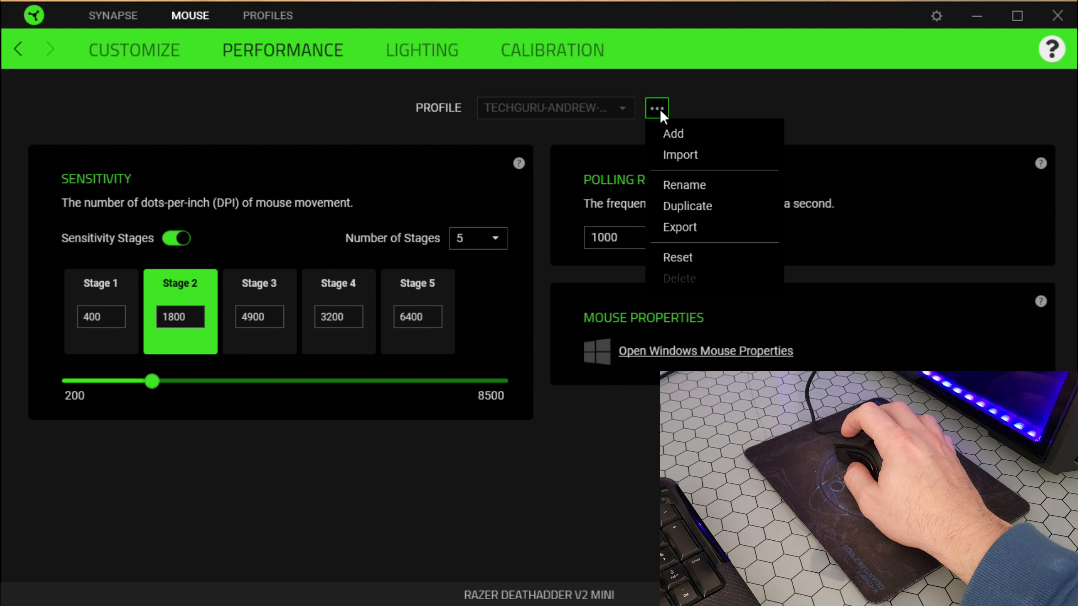
{"action": "mouse_move", "coordinate": [707, 199]}
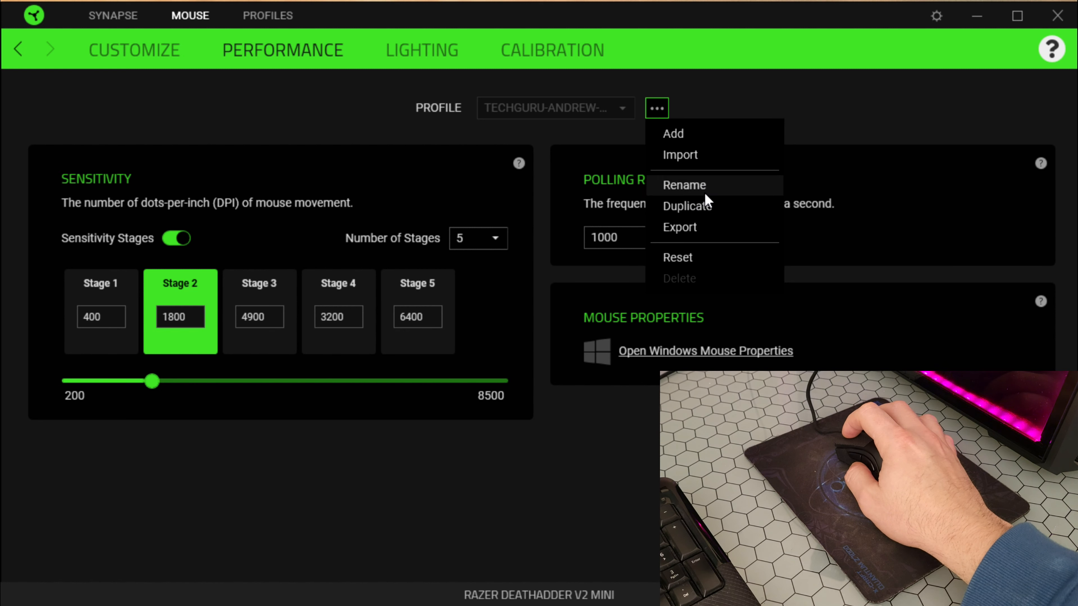
{"action": "left_click", "coordinate": [656, 108]}
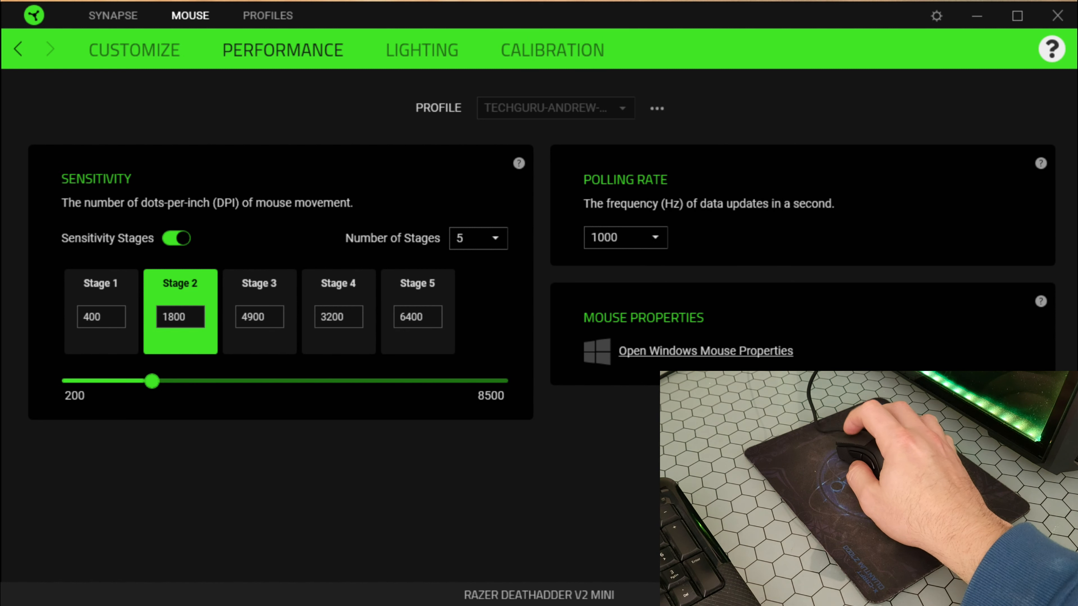
{"action": "left_click", "coordinate": [421, 49]}
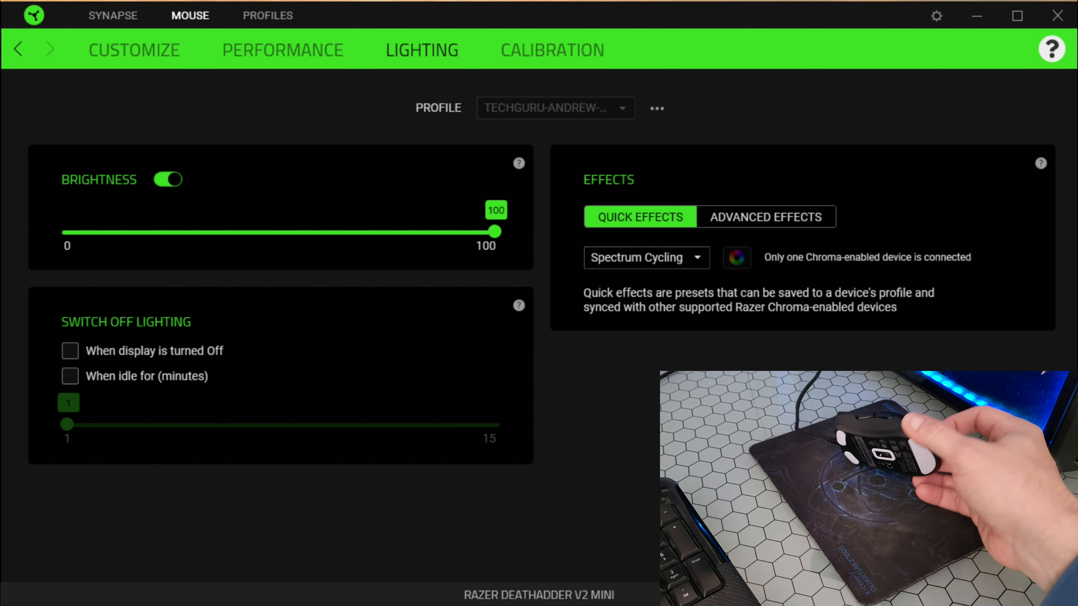
{"action": "mouse_move", "coordinate": [325, 371]}
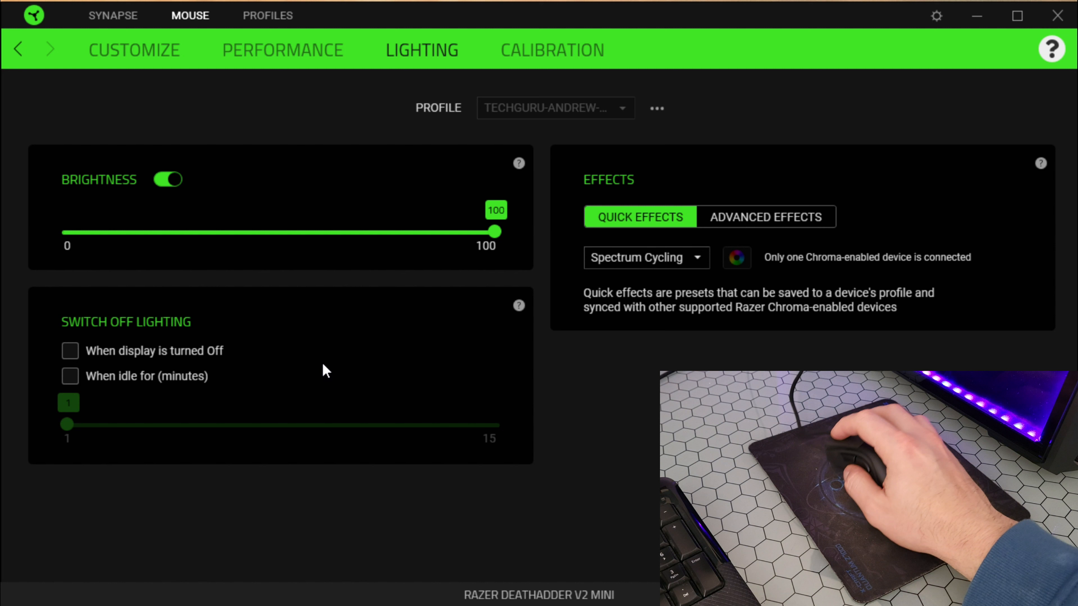
Toggle the lighting off and on, then return brightness to 100 after trying 35 and 8.
{"action": "left_click", "coordinate": [167, 180]}
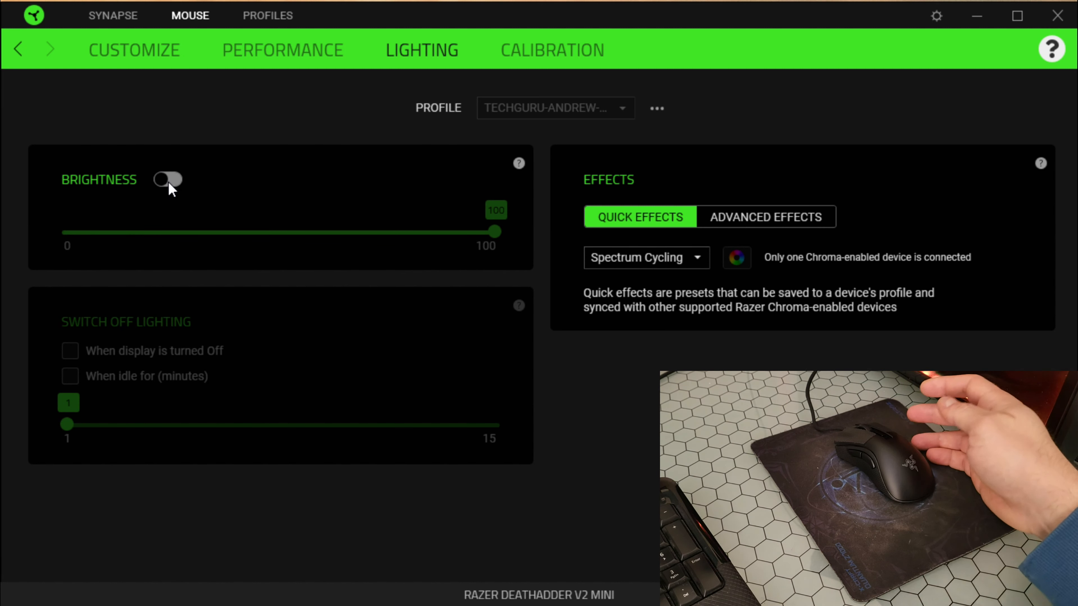
{"action": "left_click", "coordinate": [167, 180]}
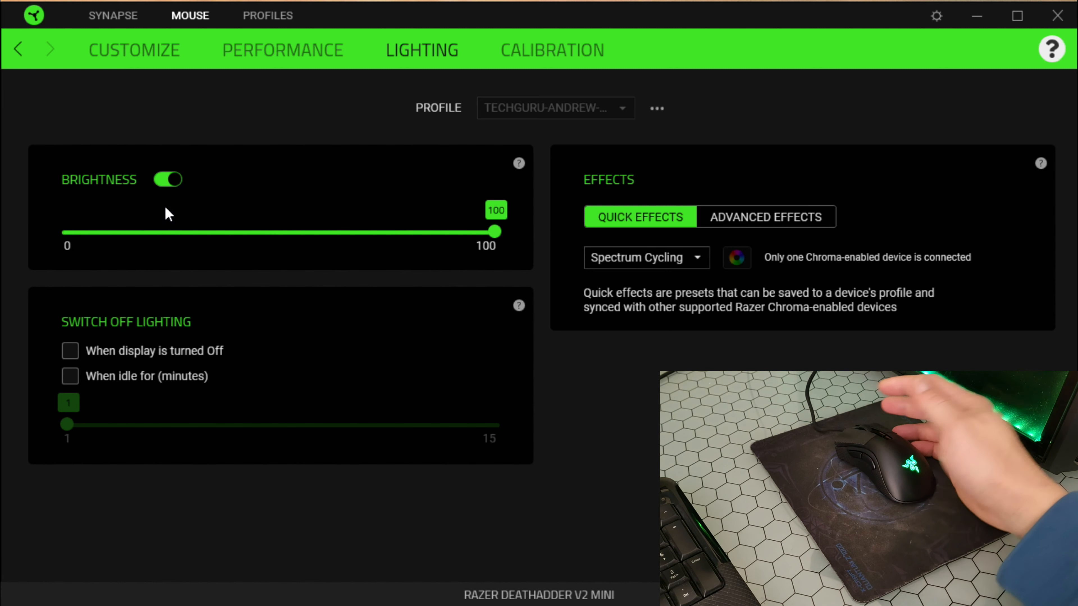
{"action": "left_click_drag", "start_coordinate": [494, 232], "coordinate": [217, 232]}
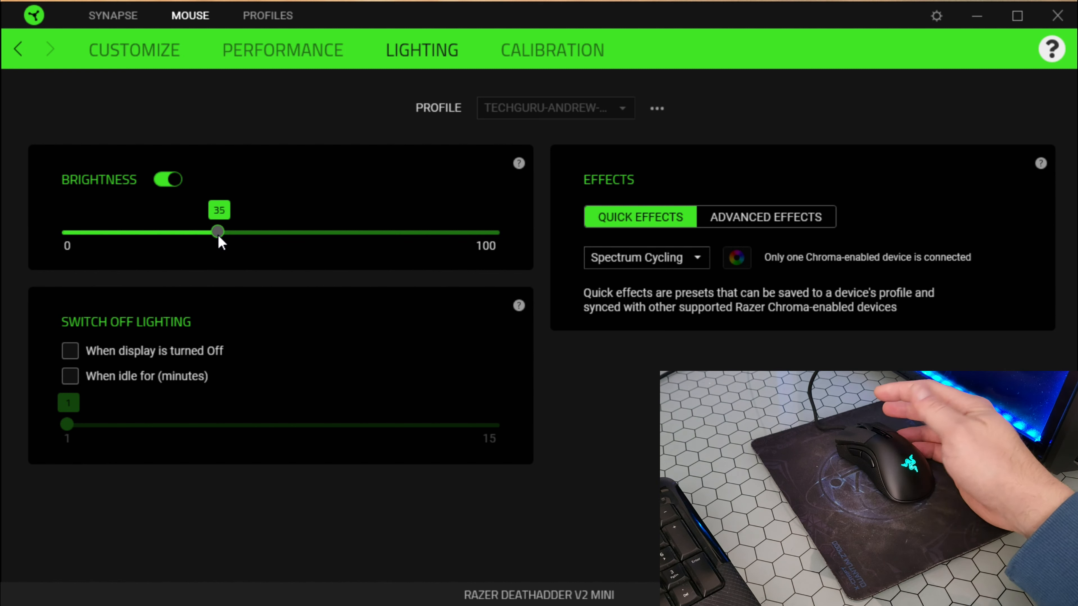
{"action": "left_click_drag", "start_coordinate": [217, 230], "coordinate": [101, 231]}
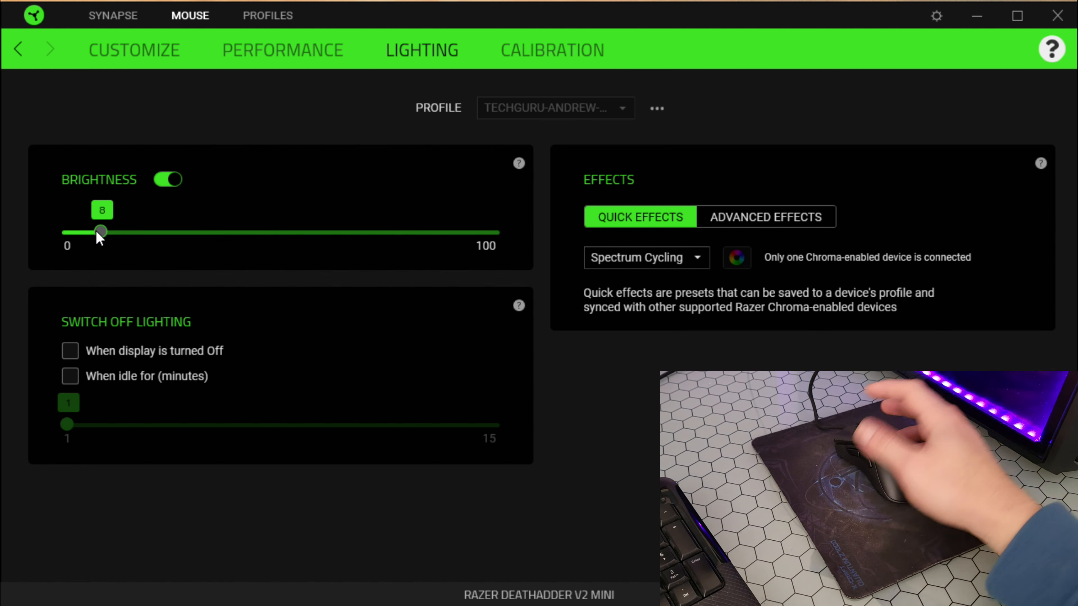
{"action": "left_click_drag", "start_coordinate": [100, 232], "coordinate": [481, 231]}
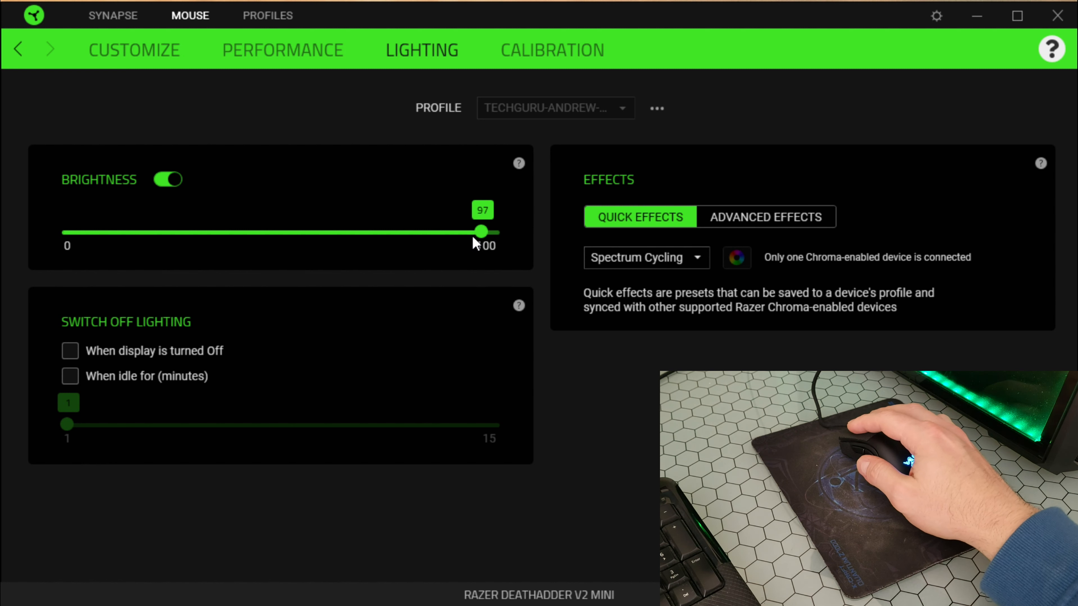
{"action": "left_click_drag", "start_coordinate": [479, 232], "coordinate": [495, 232]}
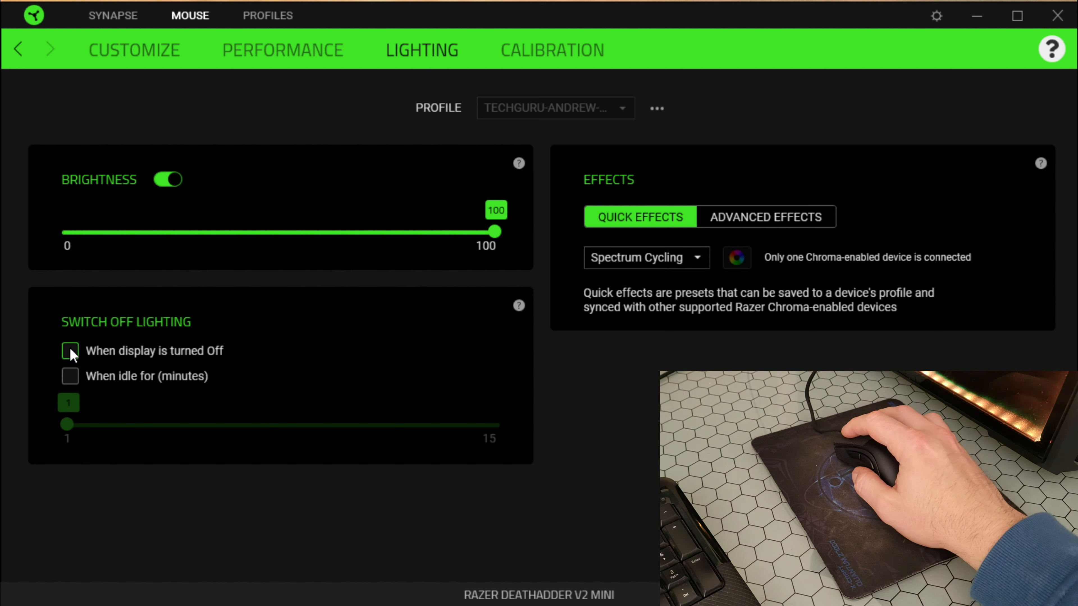
Set display-off switch-off and a 2-minute idle time, then untick the idle switch-off option.
{"action": "left_click", "coordinate": [70, 350]}
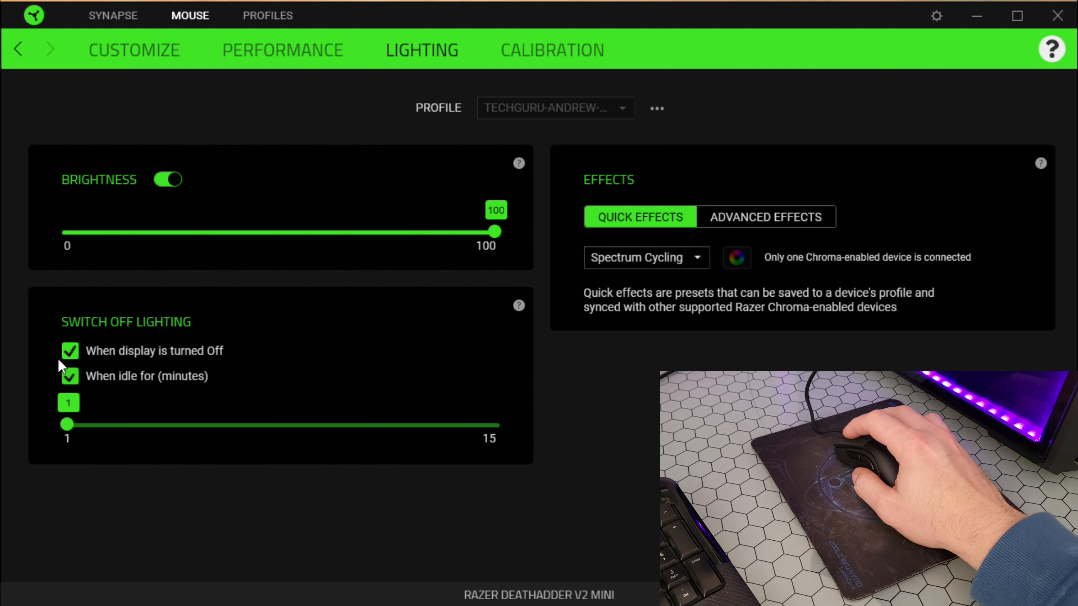
{"action": "left_click_drag", "start_coordinate": [66, 424], "coordinate": [105, 424]}
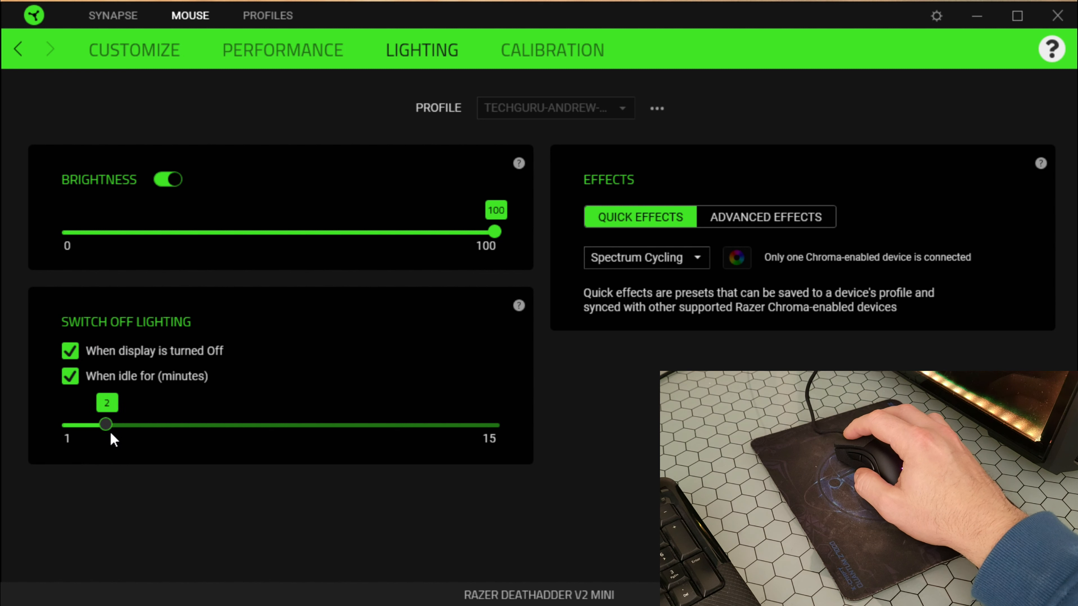
{"action": "left_click", "coordinate": [70, 376]}
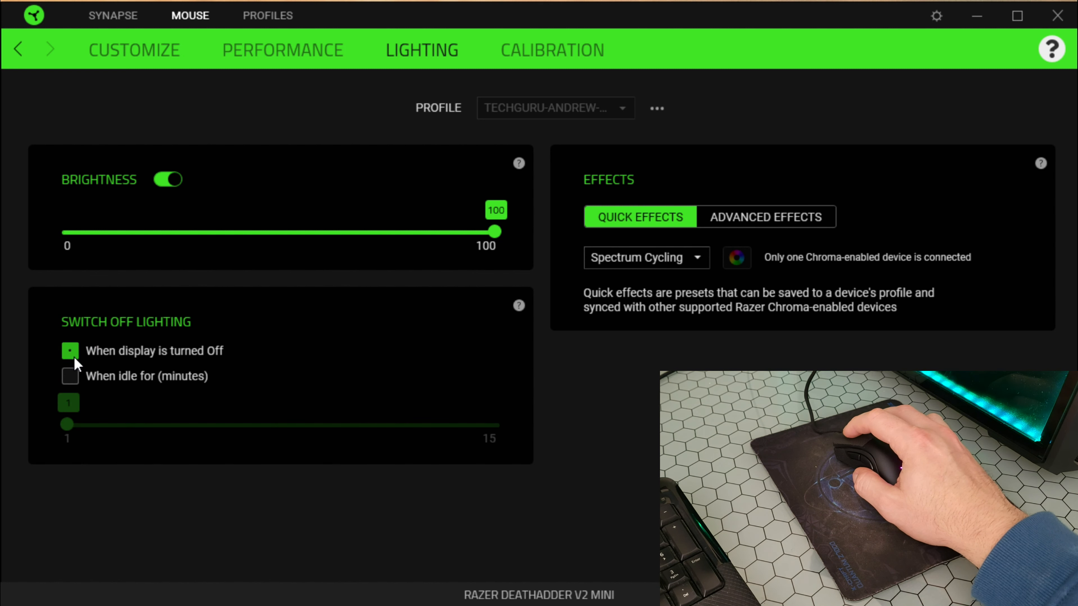
On the Calibration page, start adding a mouse mat surface and scroll the surface list.
{"action": "left_click", "coordinate": [551, 50]}
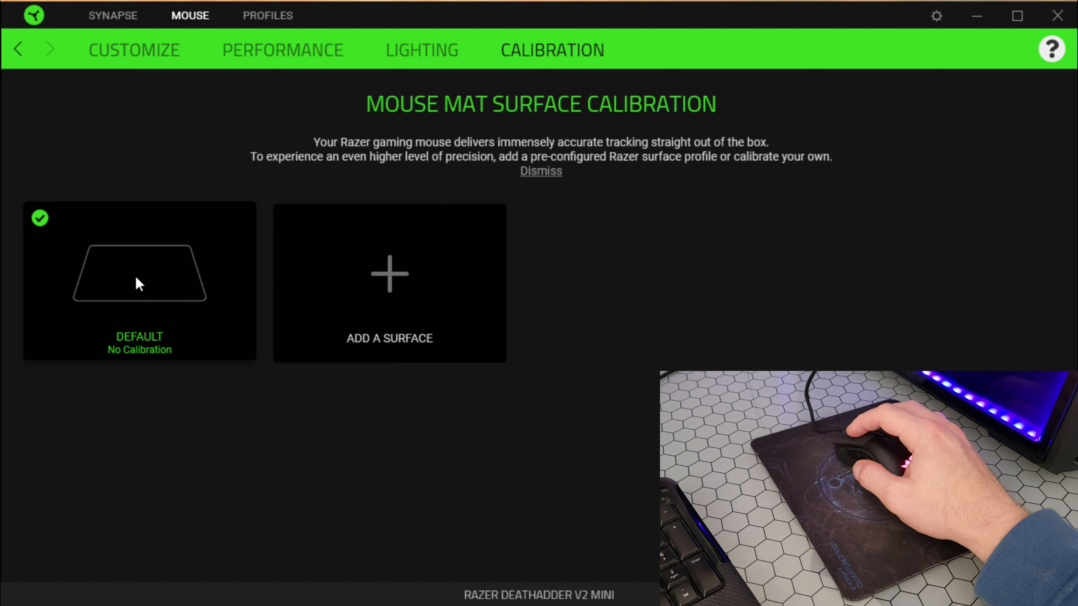
{"action": "left_click", "coordinate": [389, 273]}
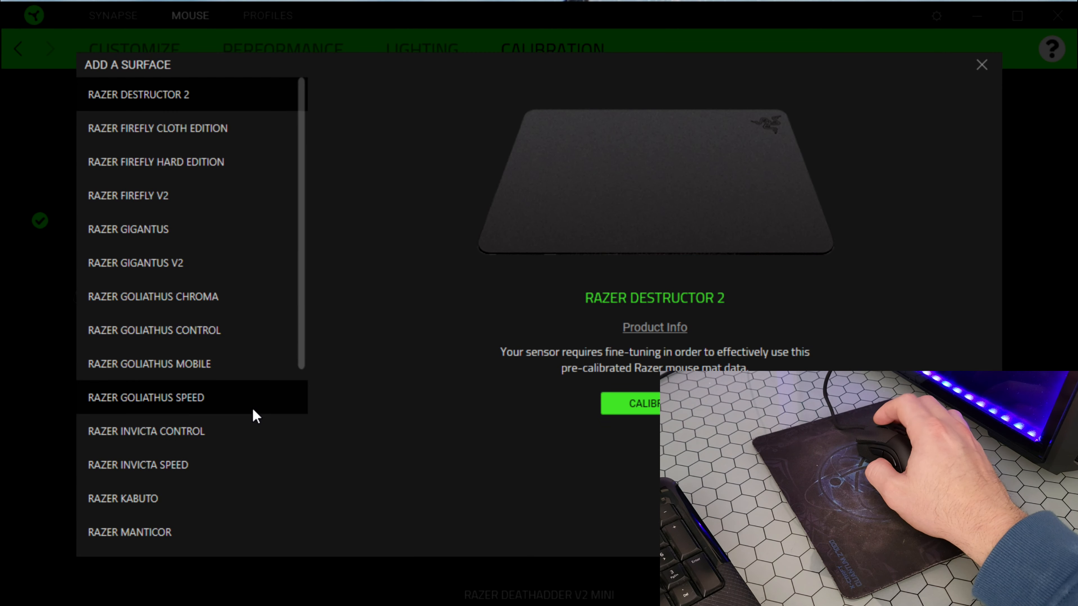
{"action": "scroll", "scroll_direction": "down", "scroll_amount": 3}
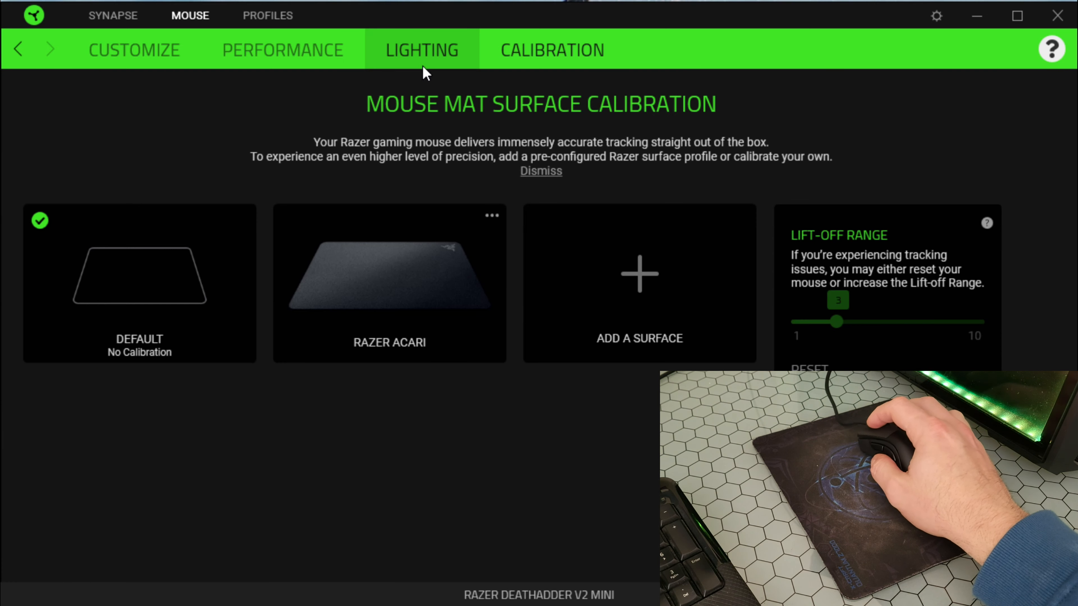
In Quick Effects, try the Audio Meter effect with Color Boost raised to 4.
{"action": "left_click", "coordinate": [282, 49]}
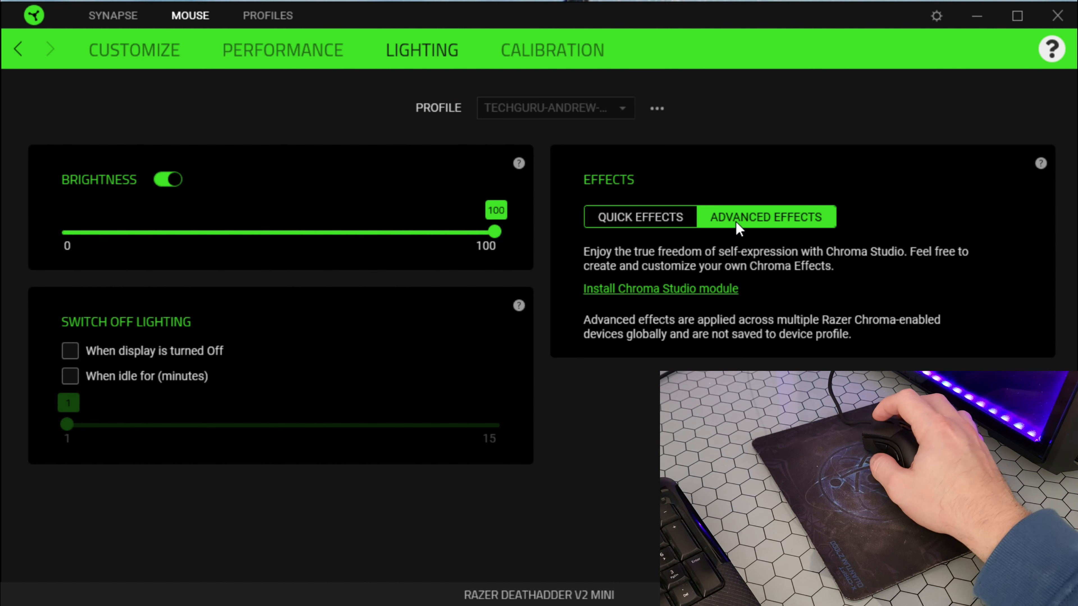
{"action": "left_click", "coordinate": [638, 216]}
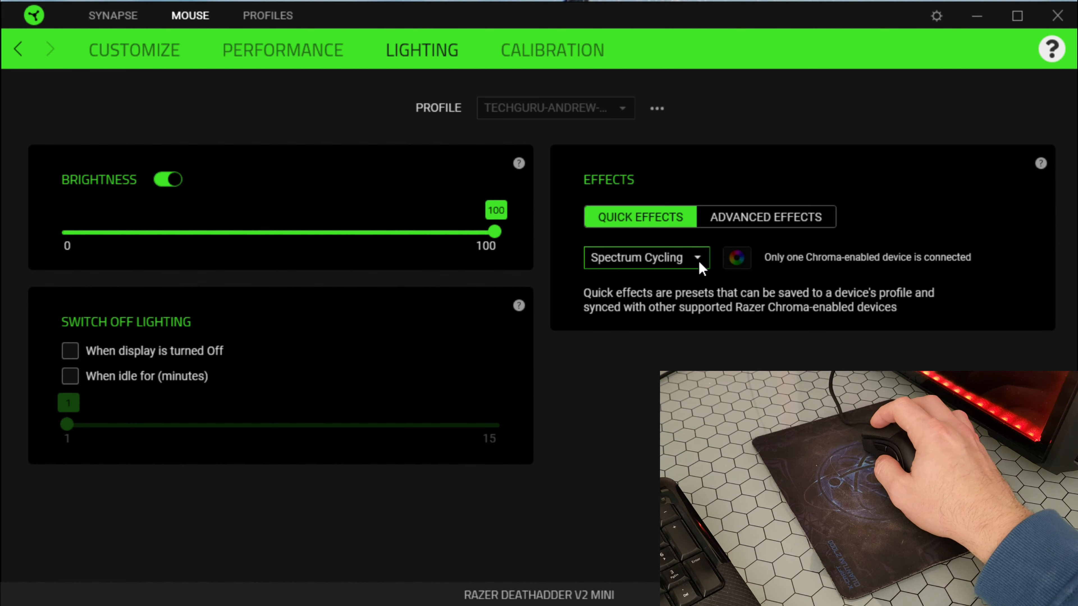
{"action": "left_click", "coordinate": [645, 257]}
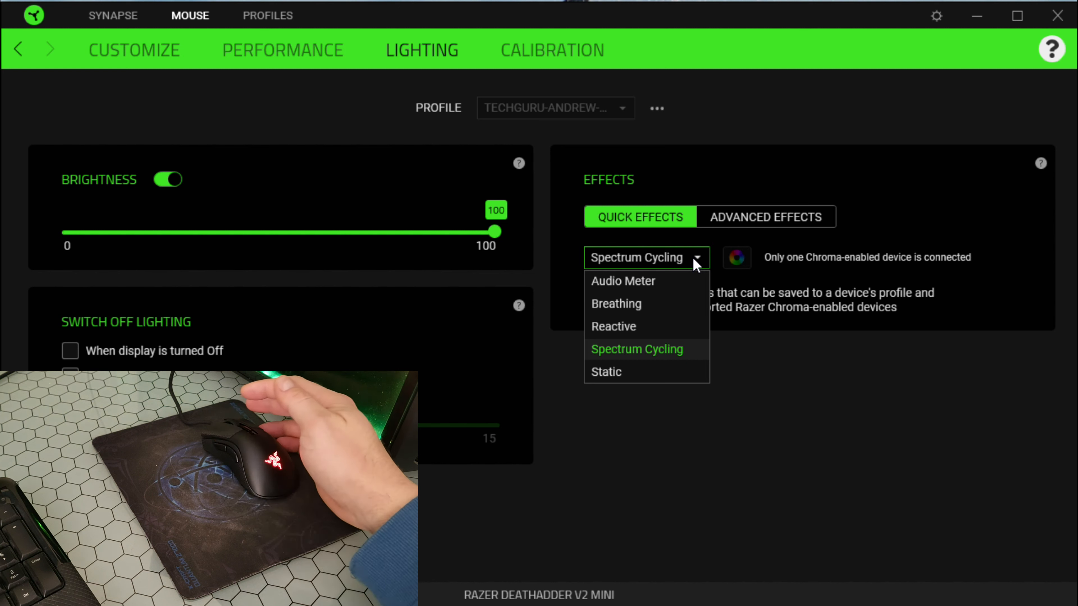
{"action": "left_click", "coordinate": [622, 281]}
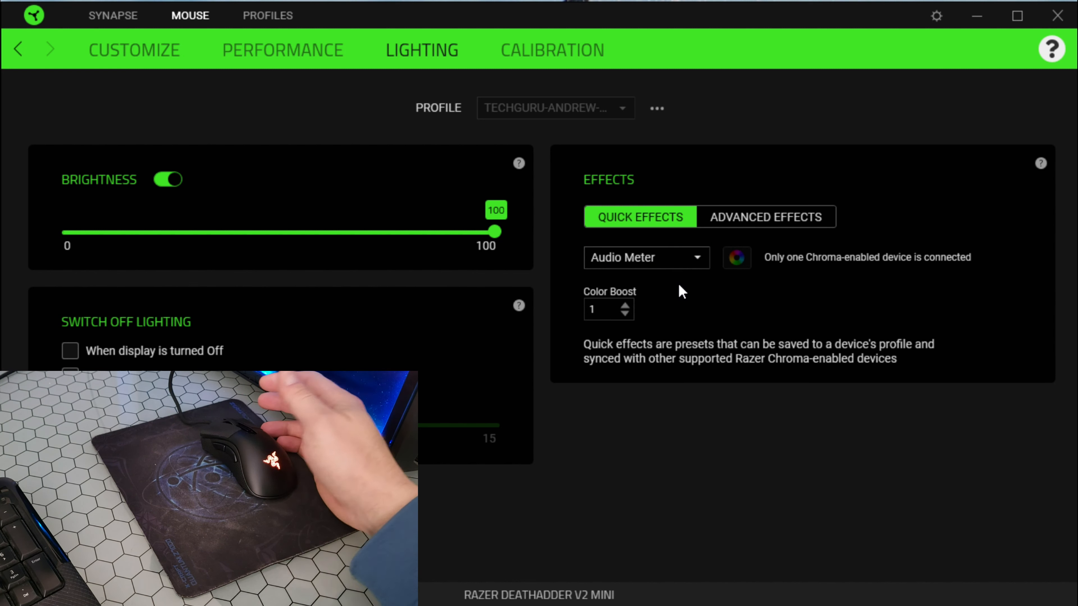
{"action": "mouse_move", "coordinate": [636, 312]}
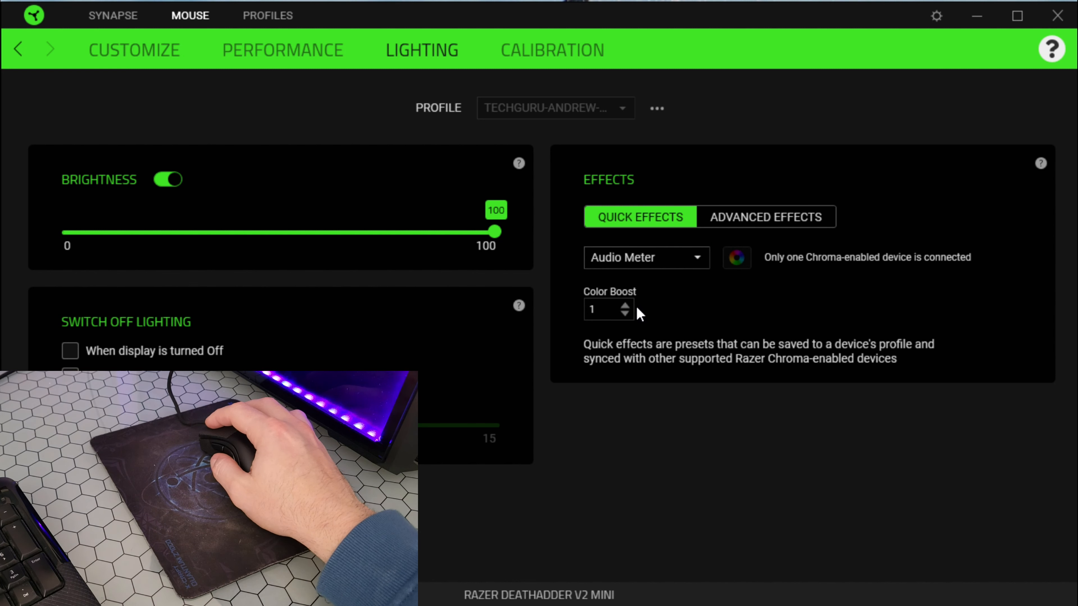
{"action": "left_click", "coordinate": [624, 305]}
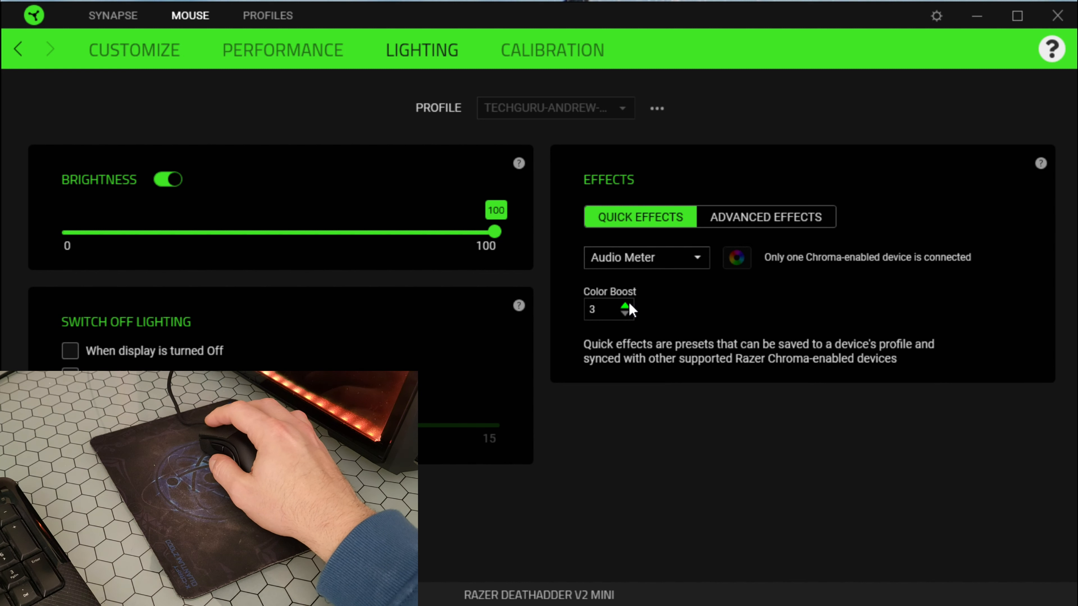
{"action": "left_click", "coordinate": [624, 305]}
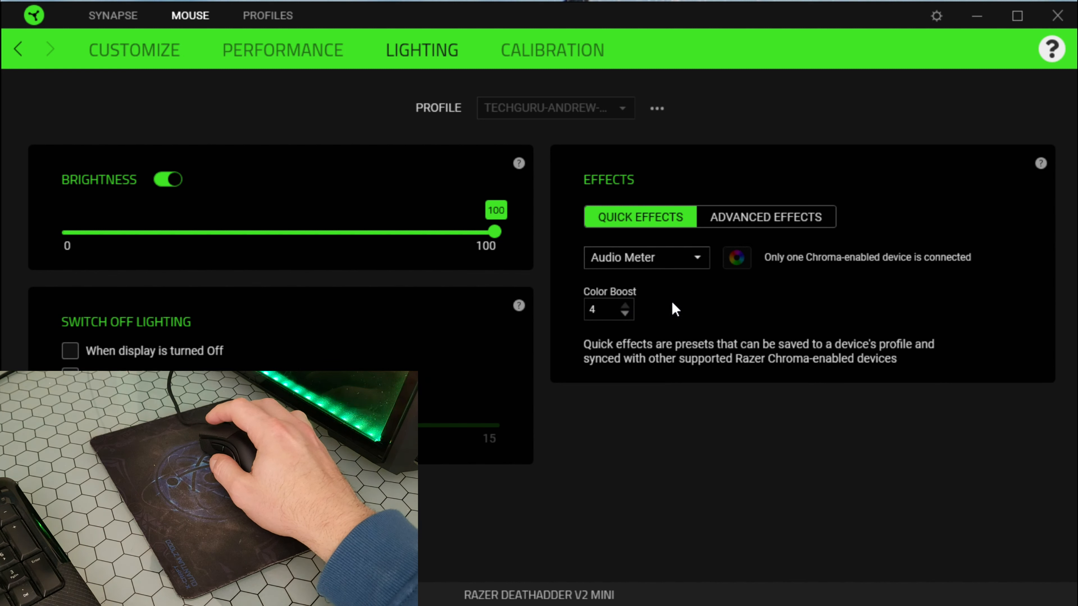
Try Breathing with random colours, then Reactive with a long glow duration.
{"action": "left_click", "coordinate": [645, 257]}
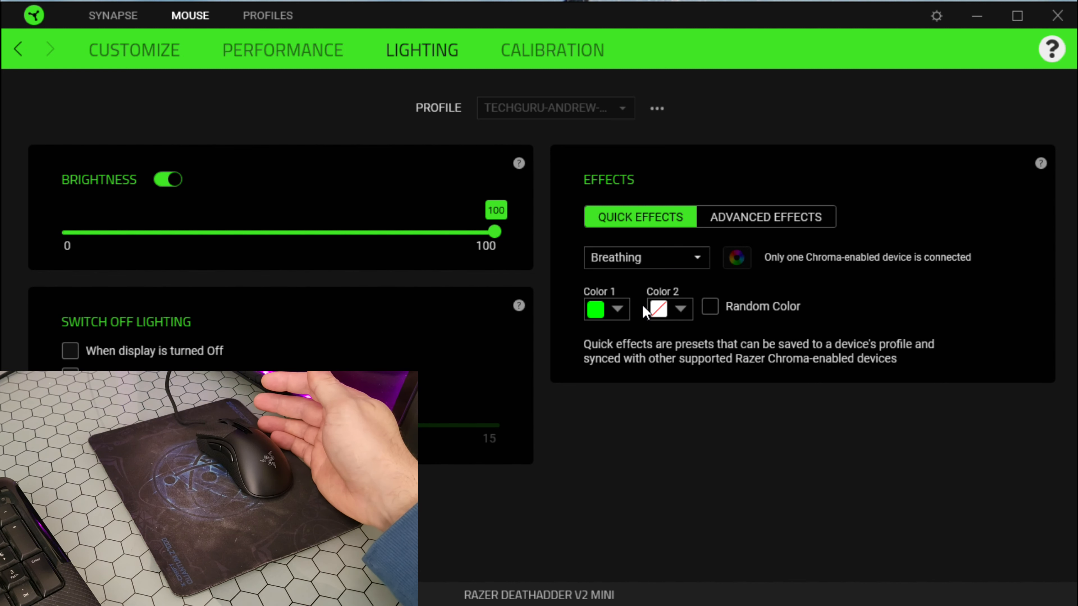
{"action": "left_click", "coordinate": [709, 307]}
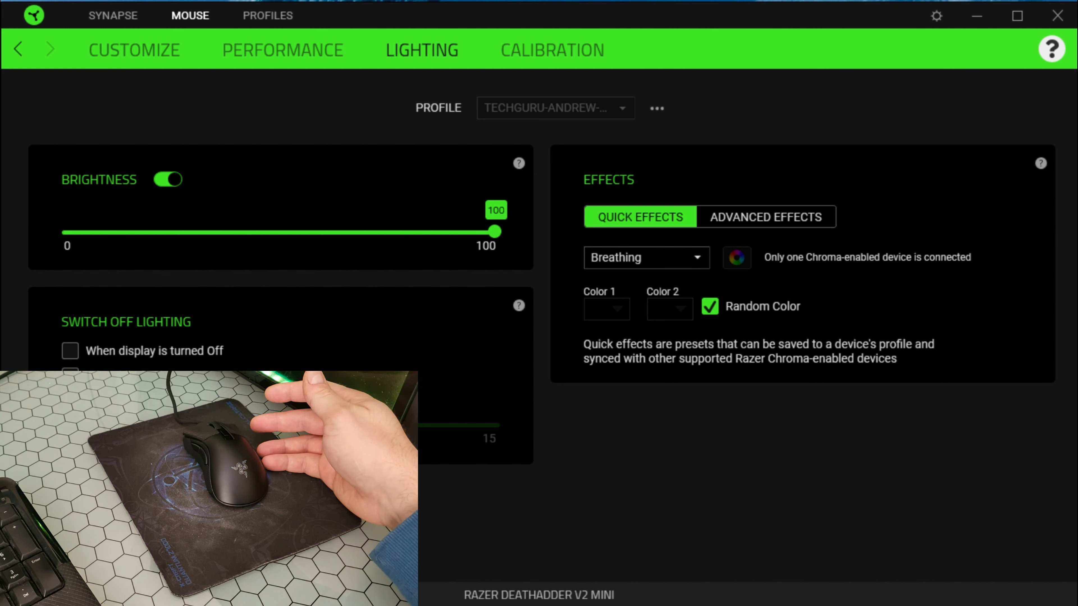
{"action": "left_click", "coordinate": [645, 257]}
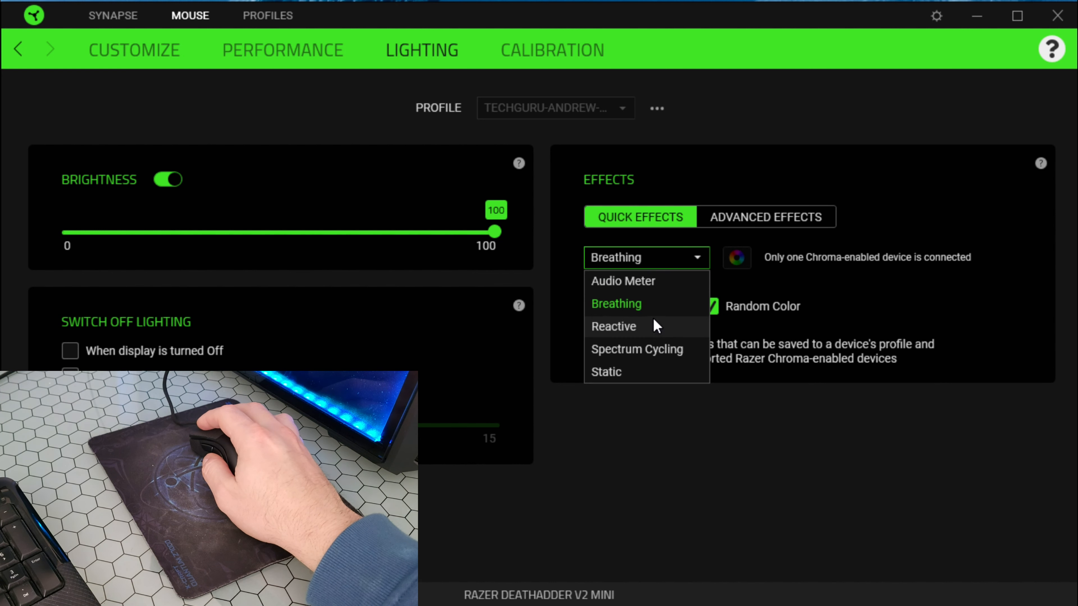
{"action": "left_click", "coordinate": [614, 325]}
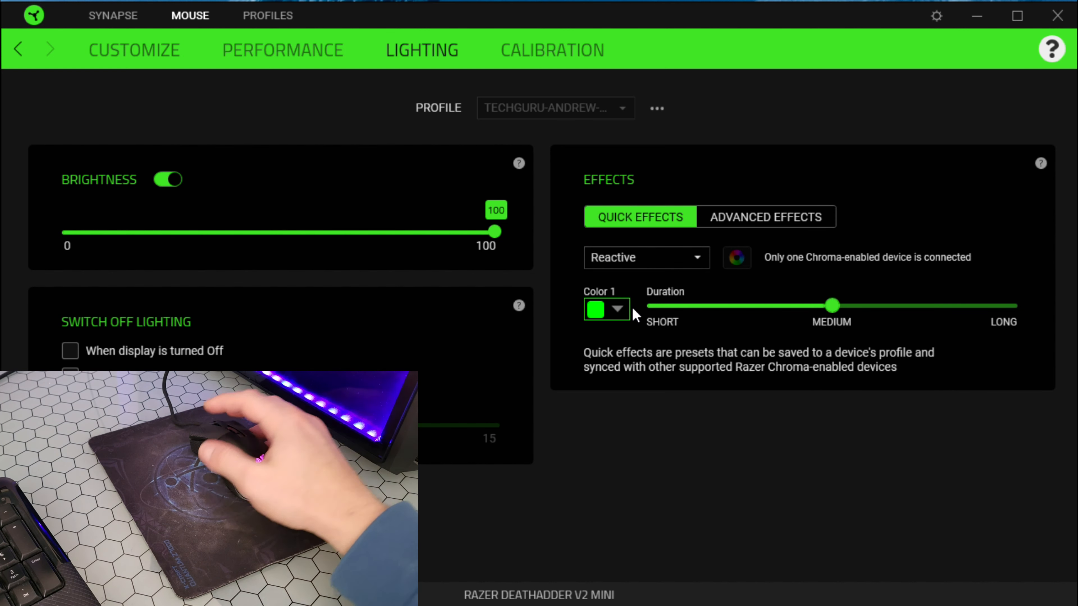
{"action": "left_click_drag", "start_coordinate": [831, 306], "coordinate": [1009, 305]}
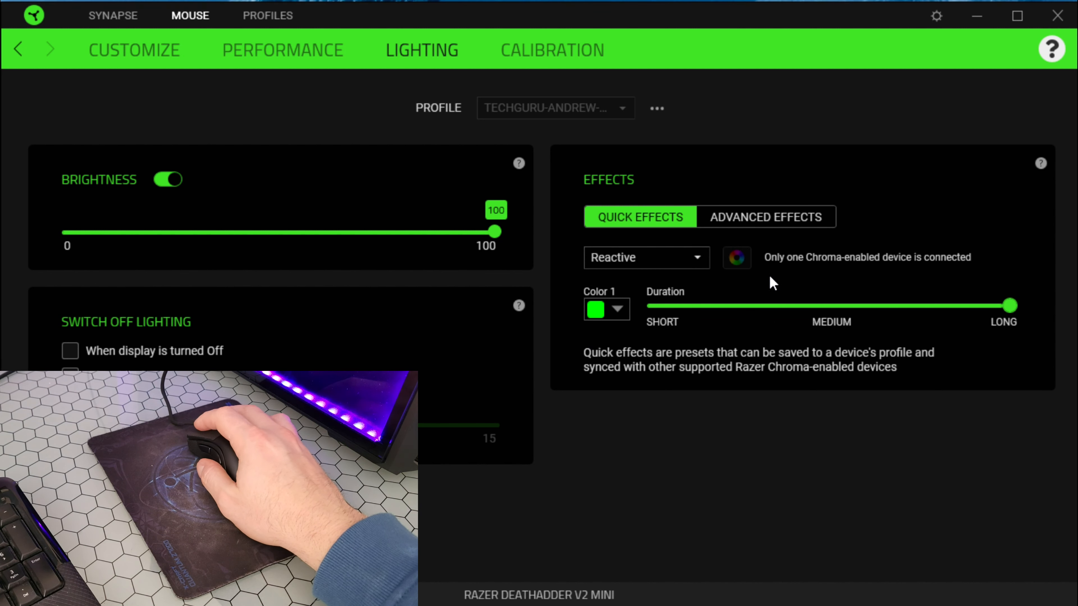
Try Spectrum Cycling, then Static with its colour changed to blue.
{"action": "left_click", "coordinate": [645, 257]}
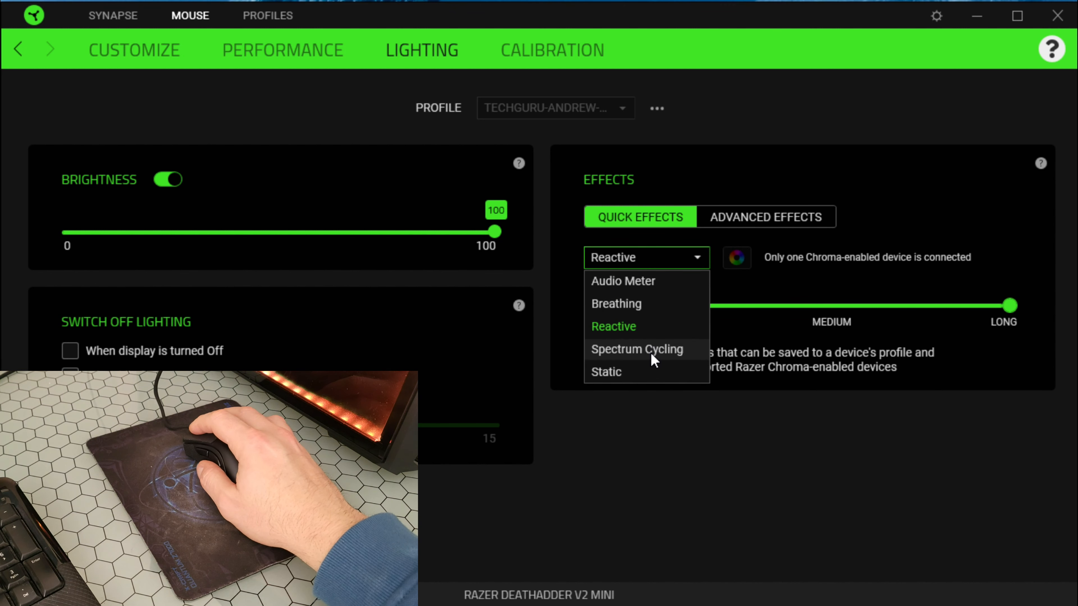
{"action": "left_click", "coordinate": [637, 349]}
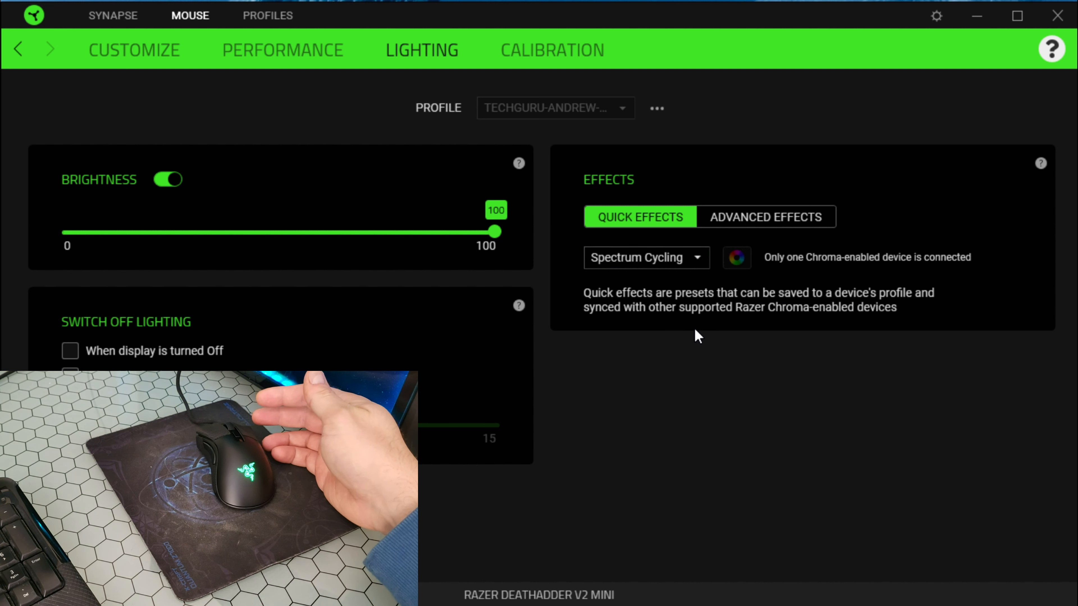
{"action": "mouse_move", "coordinate": [600, 402]}
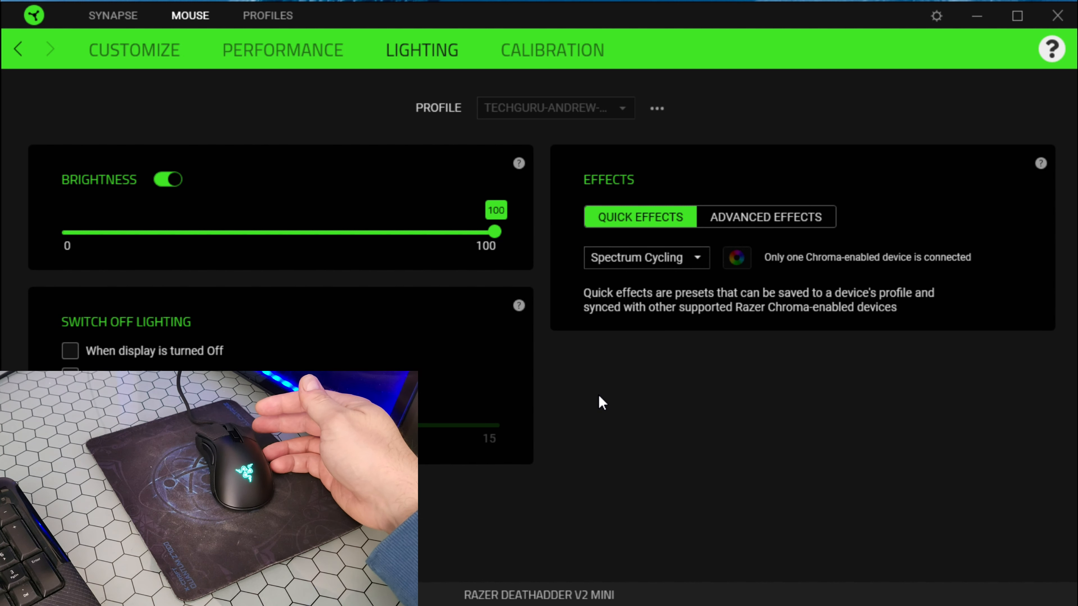
{"action": "left_click", "coordinate": [645, 257]}
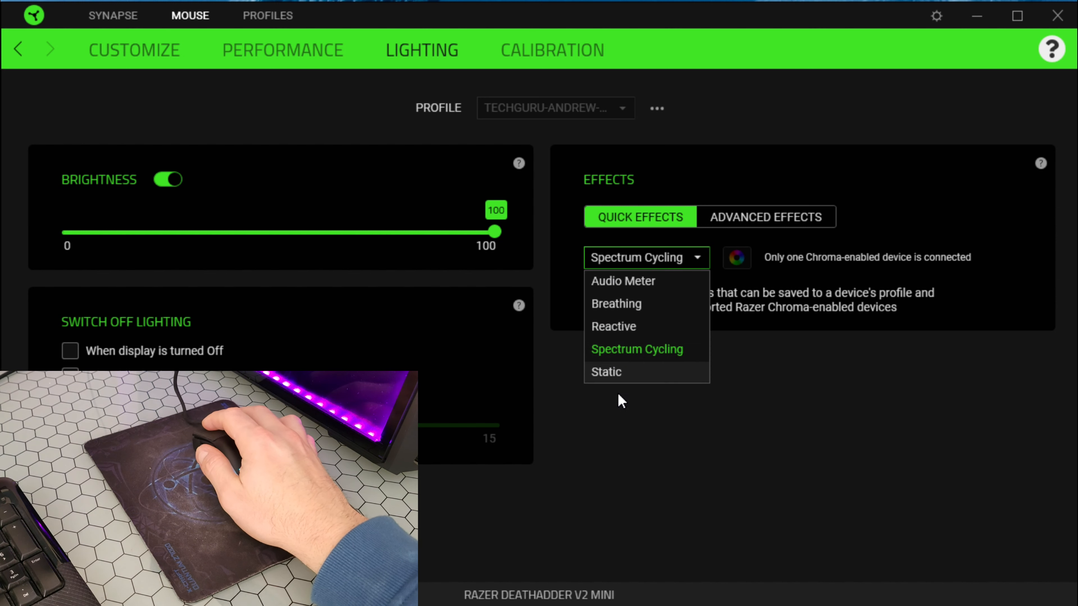
{"action": "left_click", "coordinate": [606, 371]}
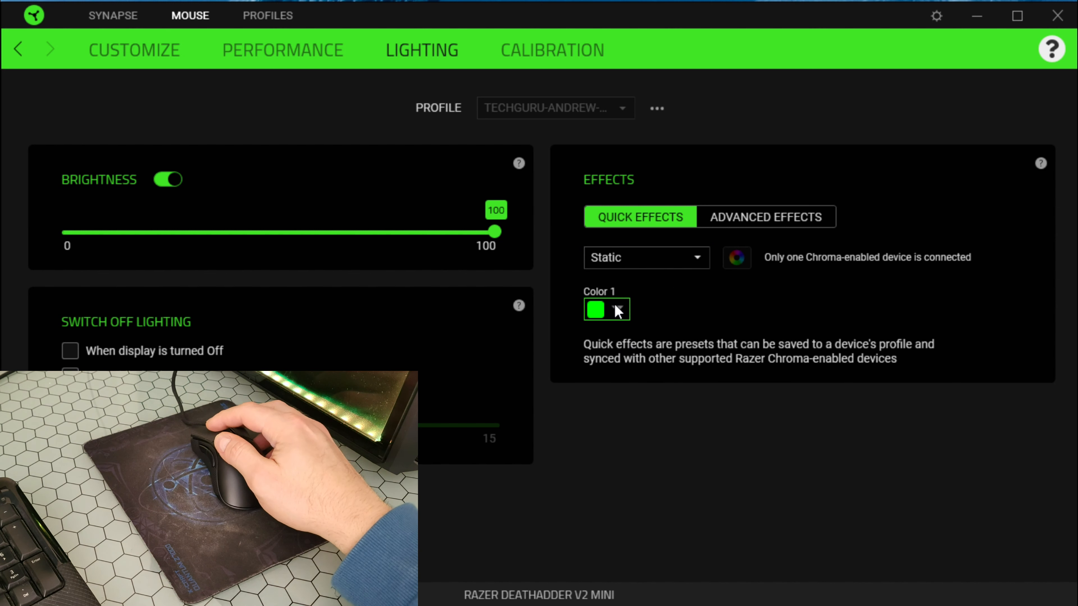
{"action": "left_click", "coordinate": [606, 310]}
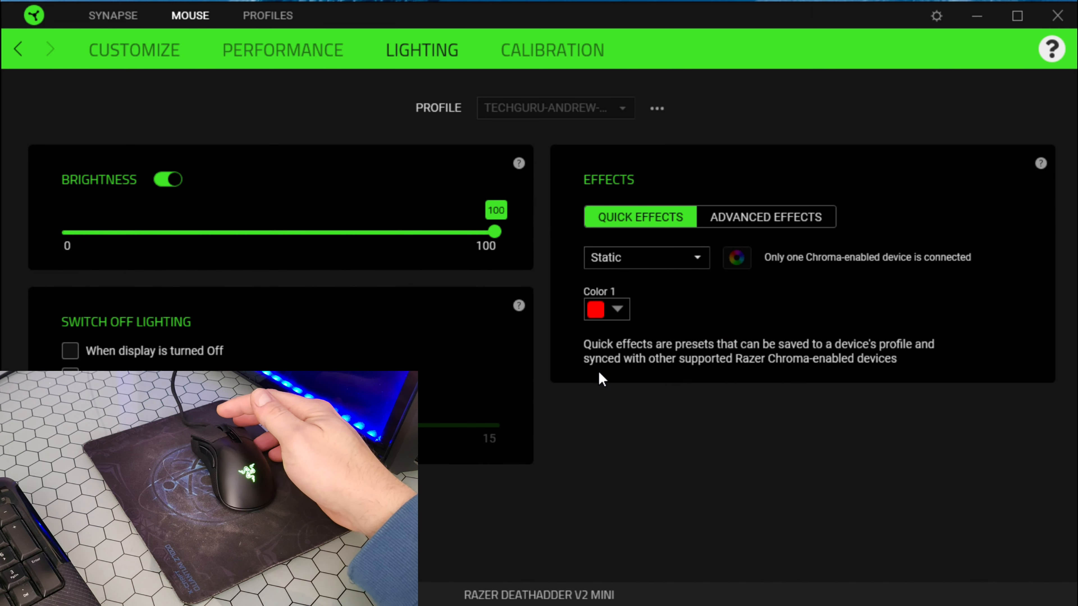
{"action": "mouse_move", "coordinate": [631, 330]}
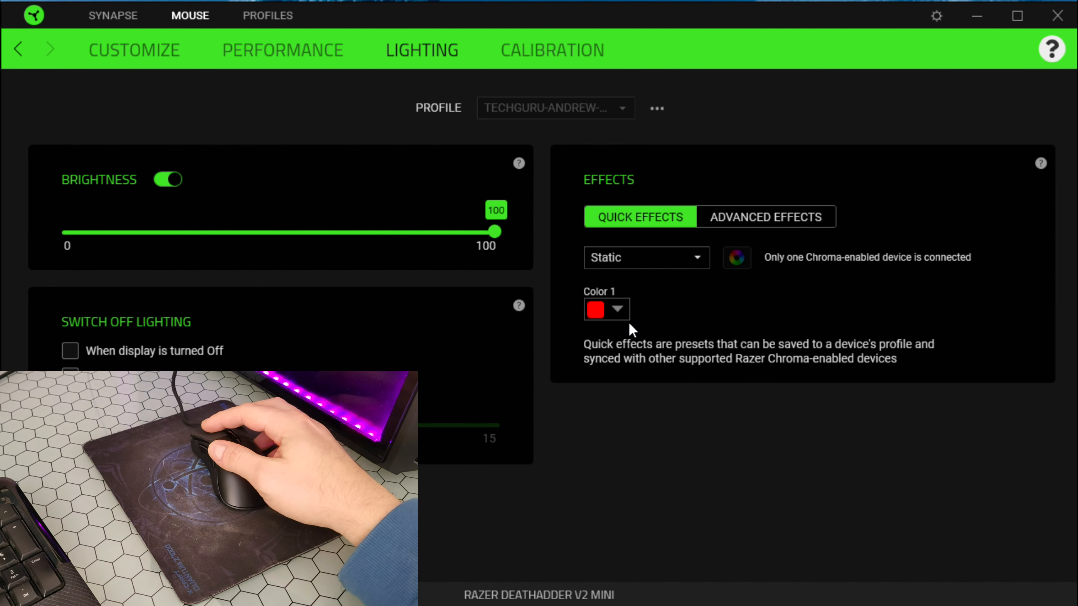
{"action": "left_click", "coordinate": [595, 309]}
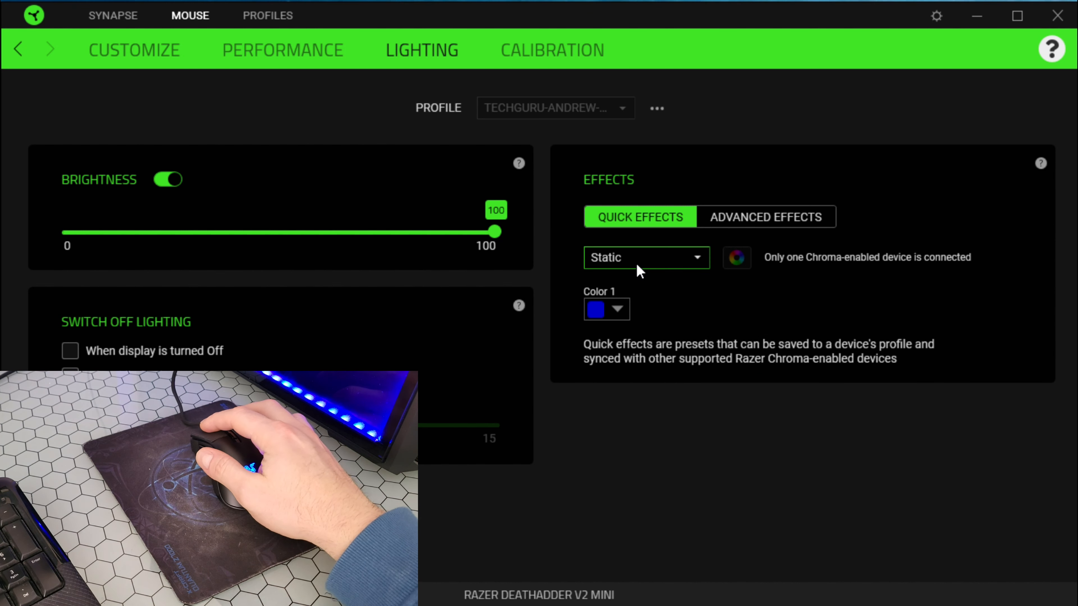
Choose the Breathing effect as the final lighting effect.
{"action": "left_click", "coordinate": [645, 257]}
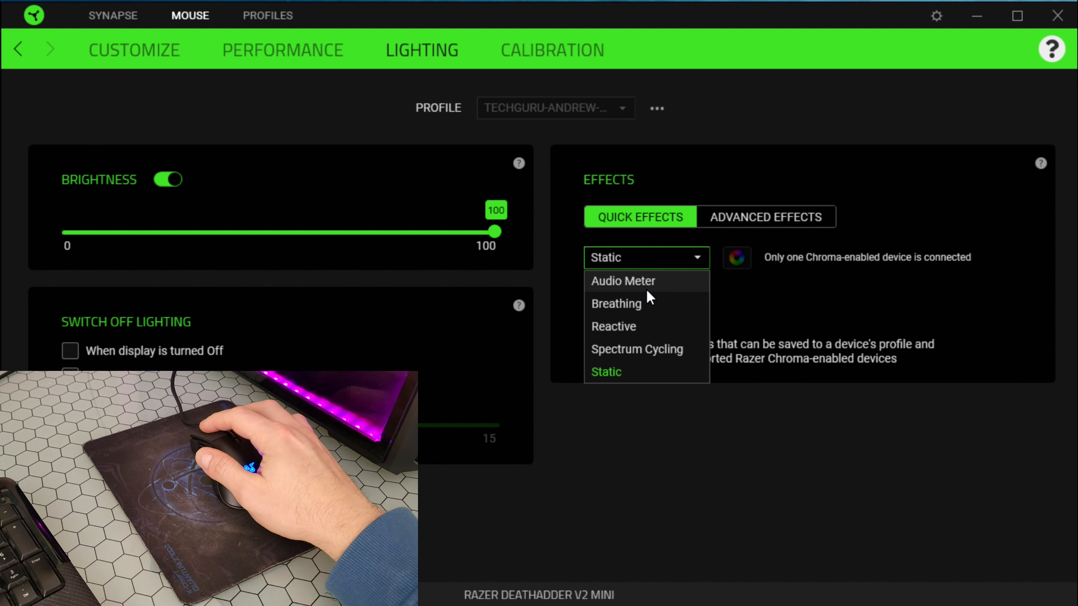
{"action": "left_click", "coordinate": [615, 303]}
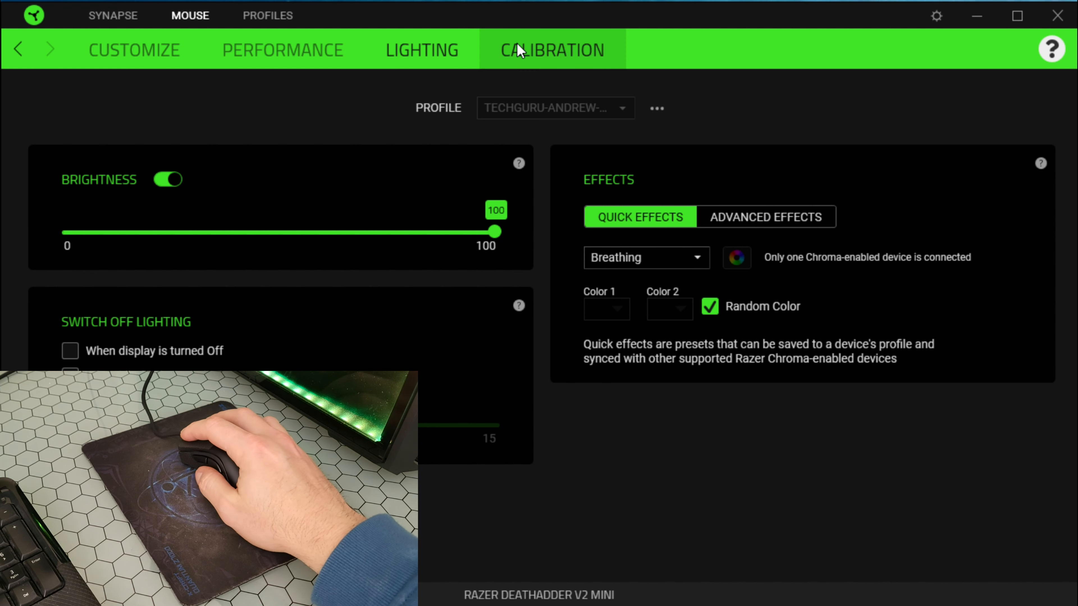
Browse Profiles and Linked Games for the mouse, then return to its customisation page.
{"action": "left_click", "coordinate": [267, 15]}
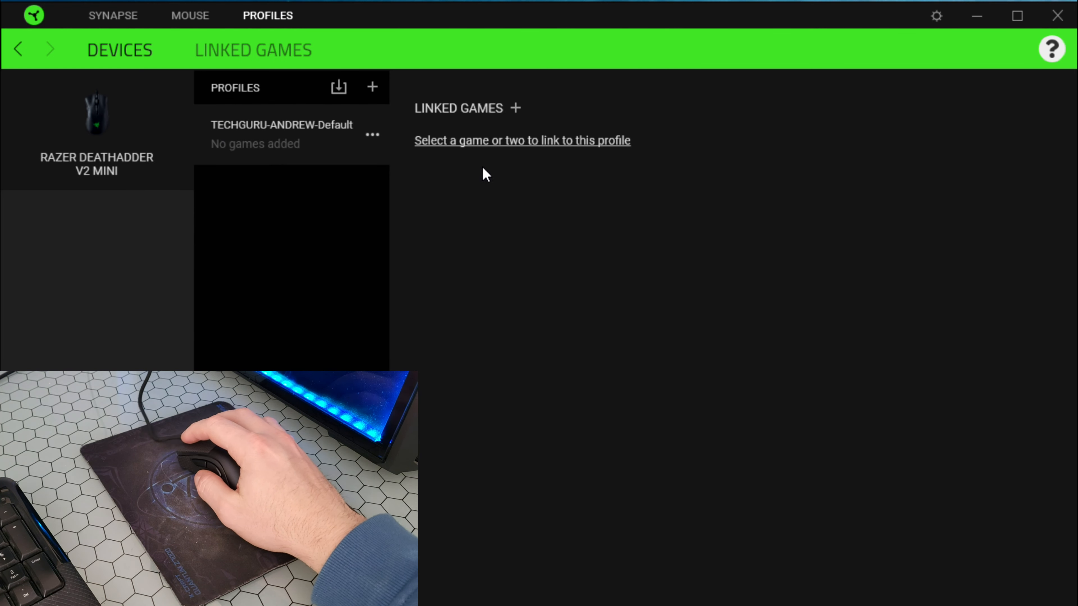
{"action": "mouse_move", "coordinate": [509, 113]}
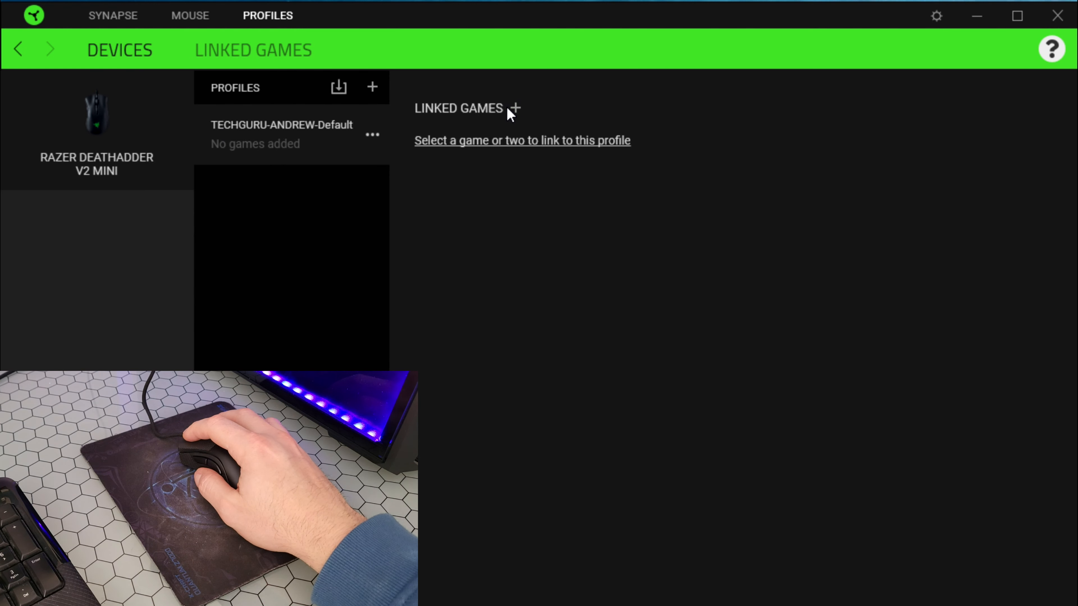
{"action": "left_click", "coordinate": [514, 108]}
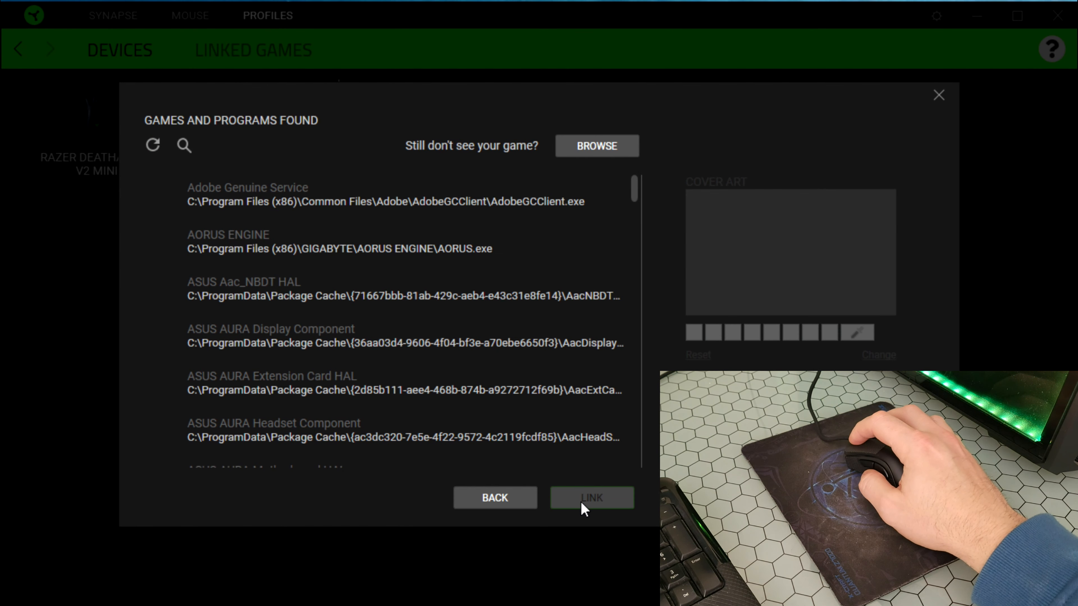
{"action": "left_click", "coordinate": [591, 498]}
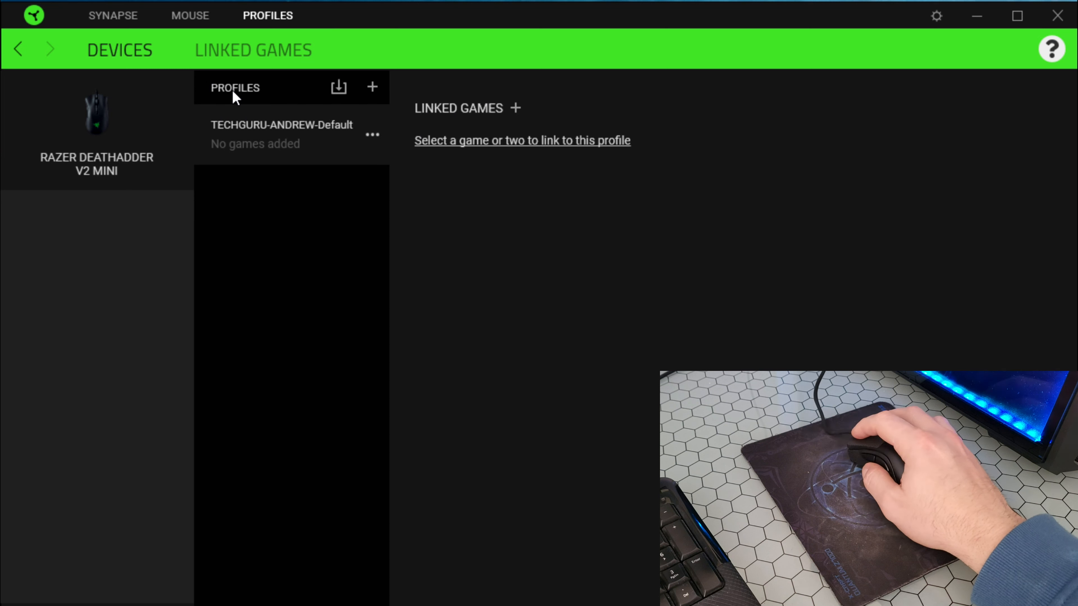
{"action": "left_click", "coordinate": [253, 49]}
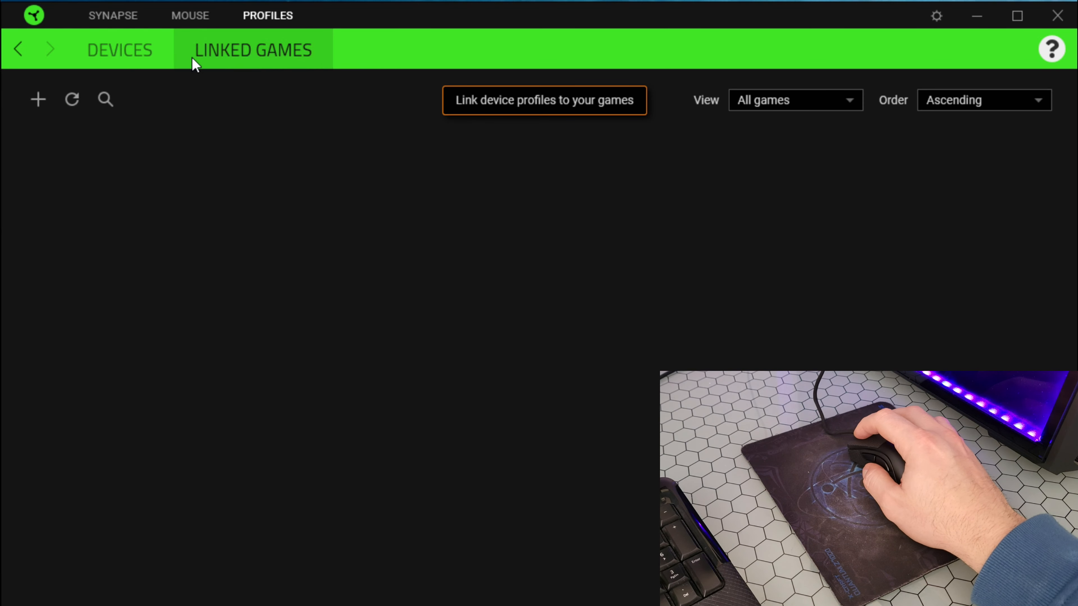
{"action": "left_click", "coordinate": [112, 15]}
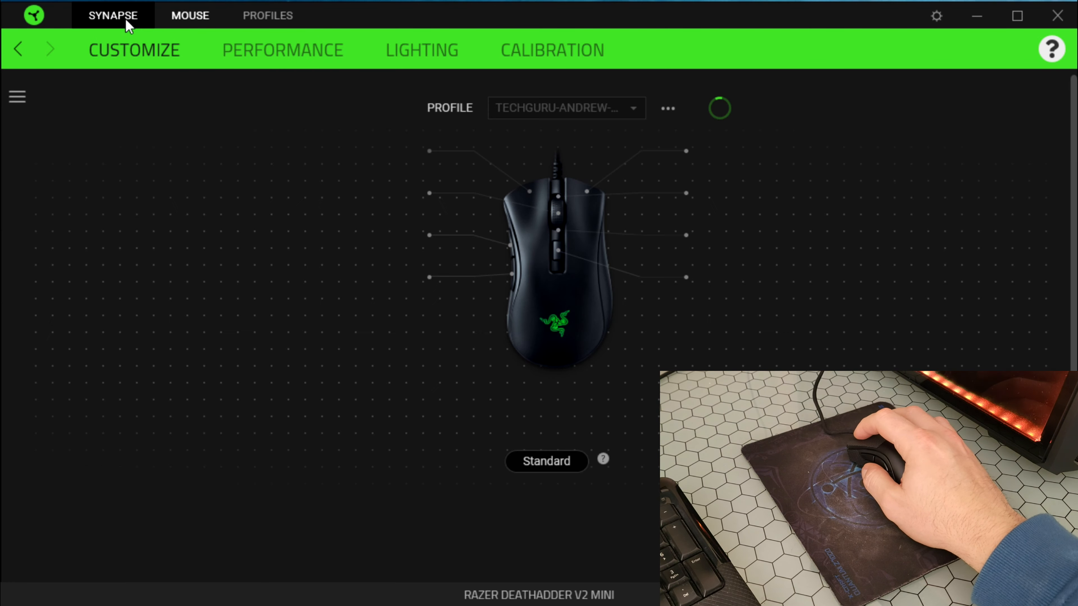
Select the Cycle Up Sensitivity button and view its Sensitivity, Inter-Device and Launch Program options.
{"action": "left_click", "coordinate": [190, 15]}
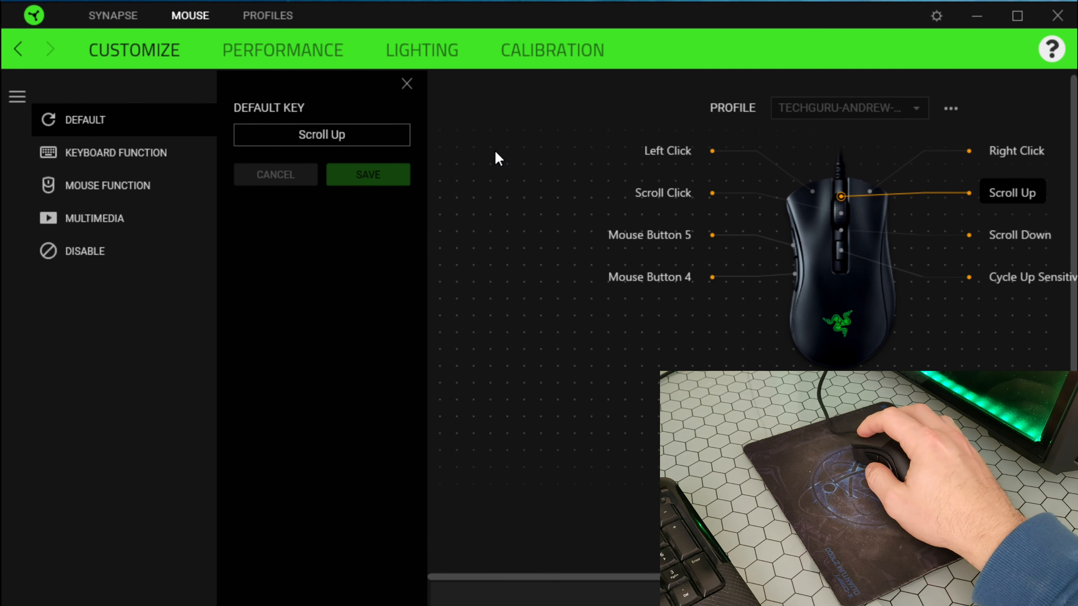
{"action": "mouse_move", "coordinate": [894, 248]}
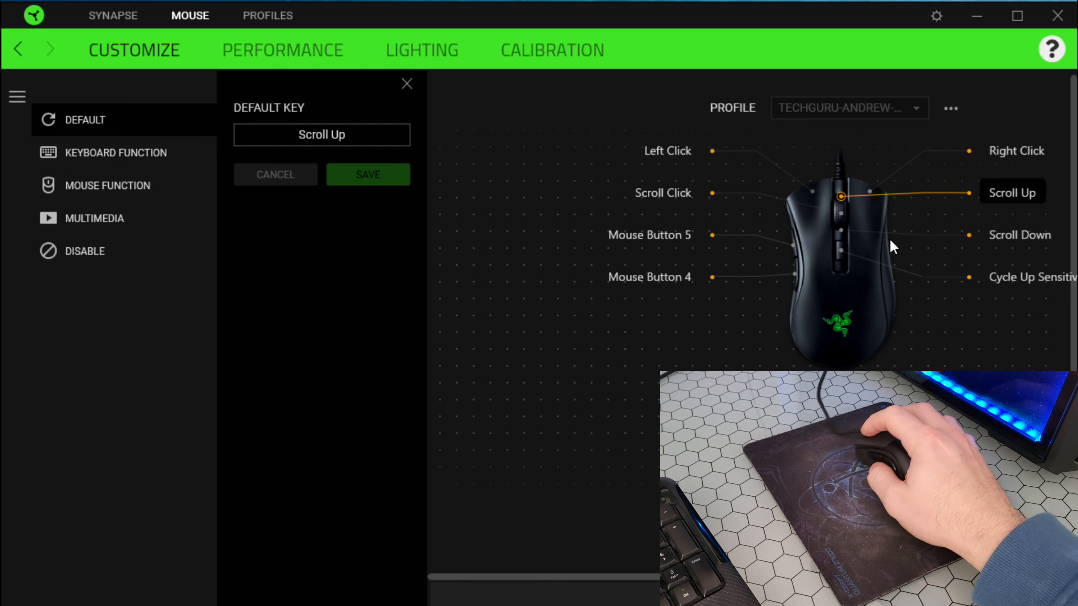
{"action": "left_click", "coordinate": [1020, 234]}
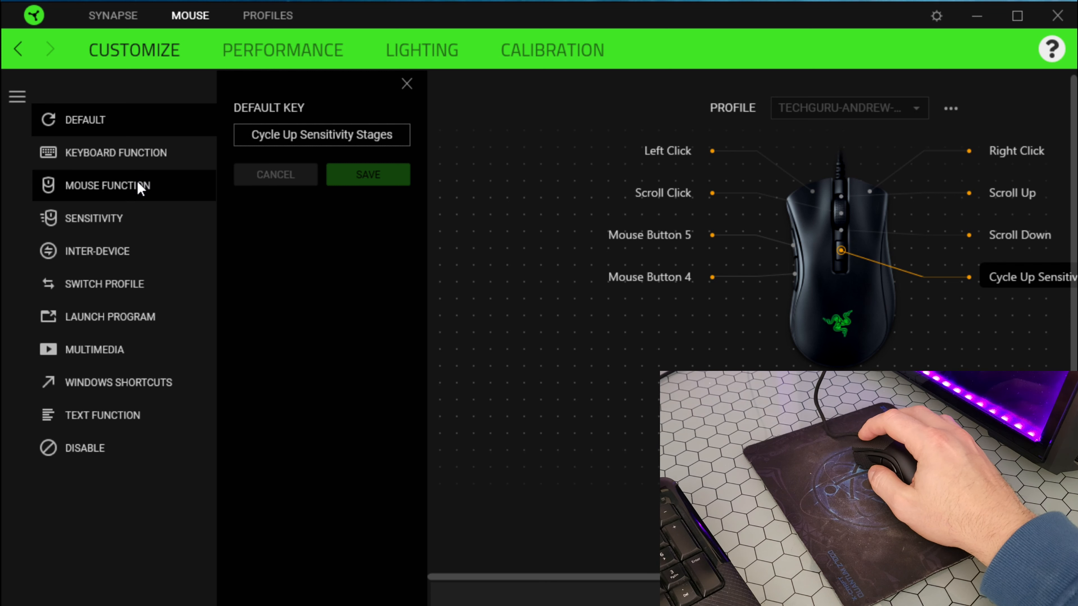
{"action": "left_click", "coordinate": [107, 186]}
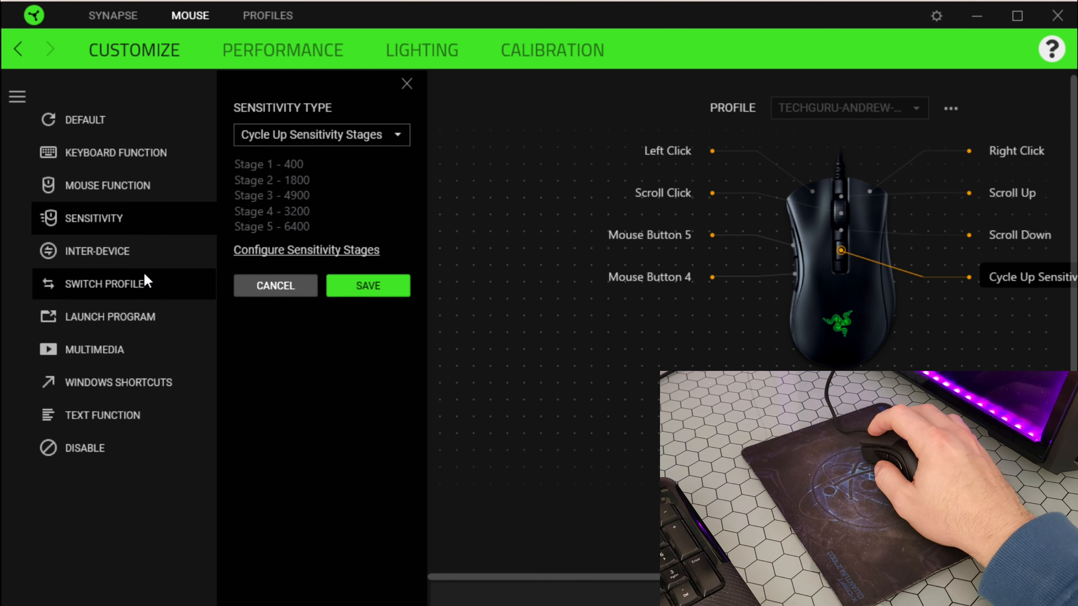
{"action": "left_click", "coordinate": [98, 250]}
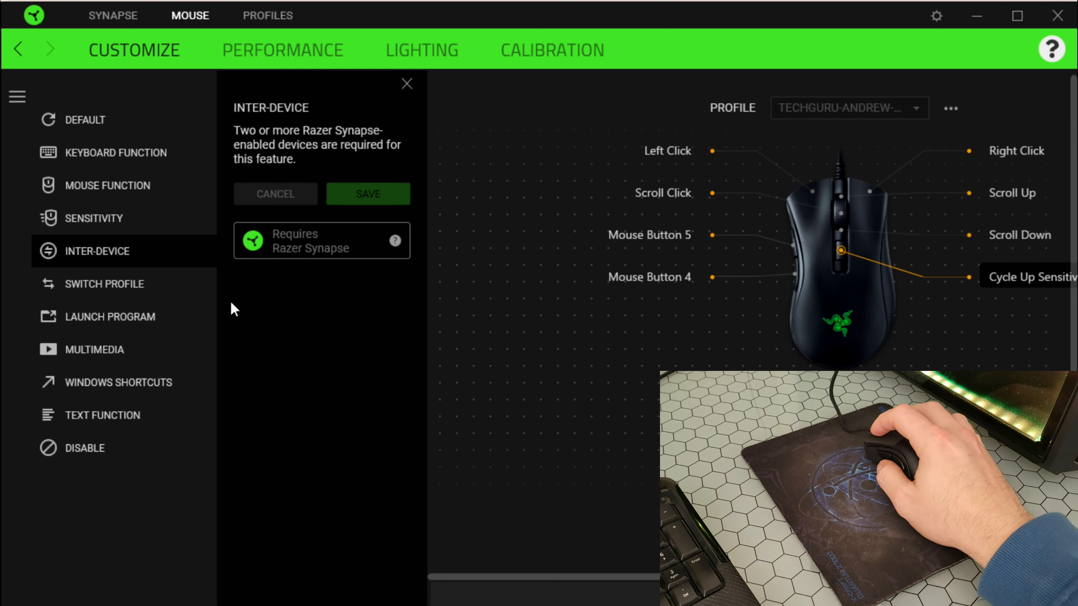
{"action": "mouse_move", "coordinate": [267, 217]}
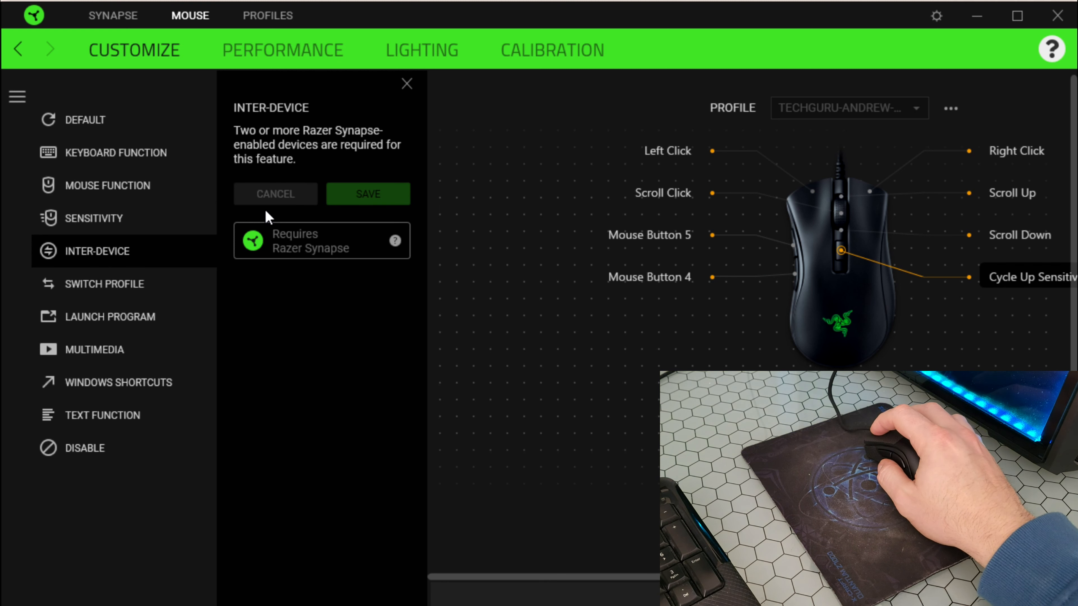
{"action": "mouse_move", "coordinate": [116, 284]}
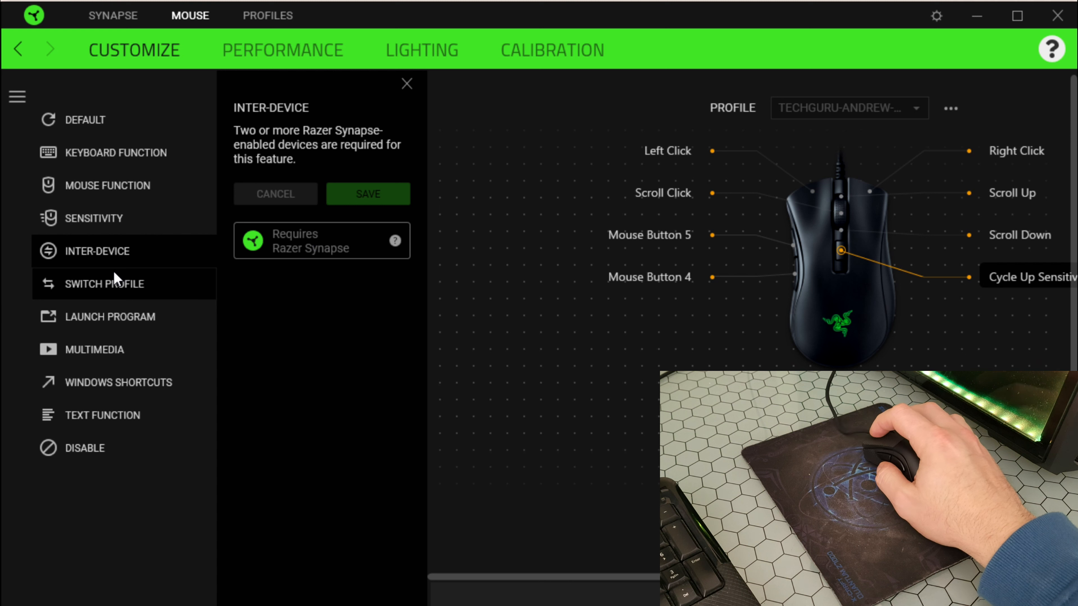
{"action": "left_click", "coordinate": [110, 317]}
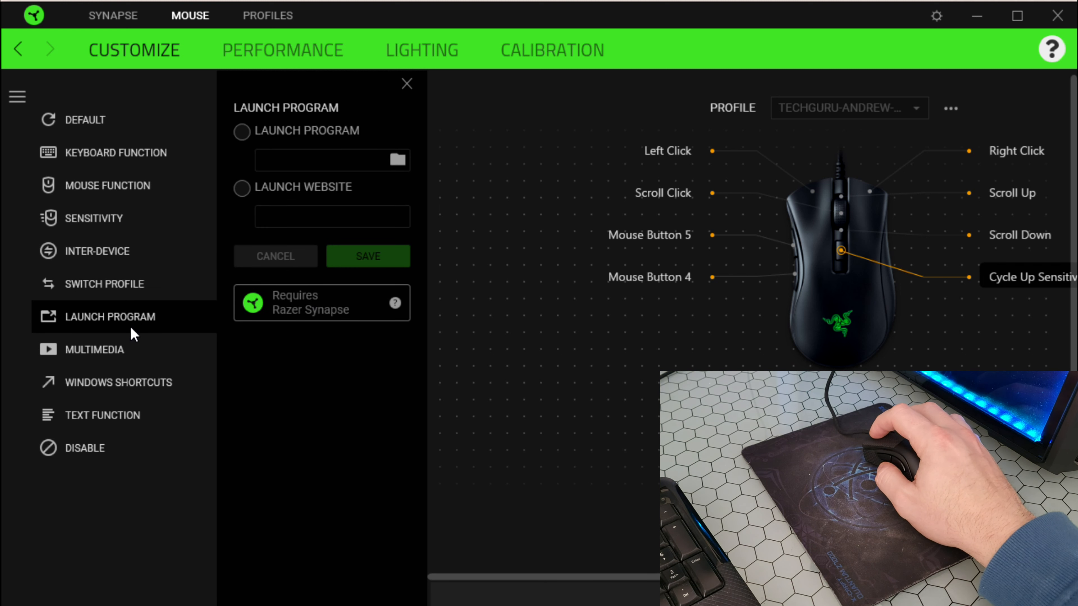
Browse the Launch Program, Multimedia, Windows Shortcuts and Keyboard Function assignment options.
{"action": "left_click", "coordinate": [242, 131]}
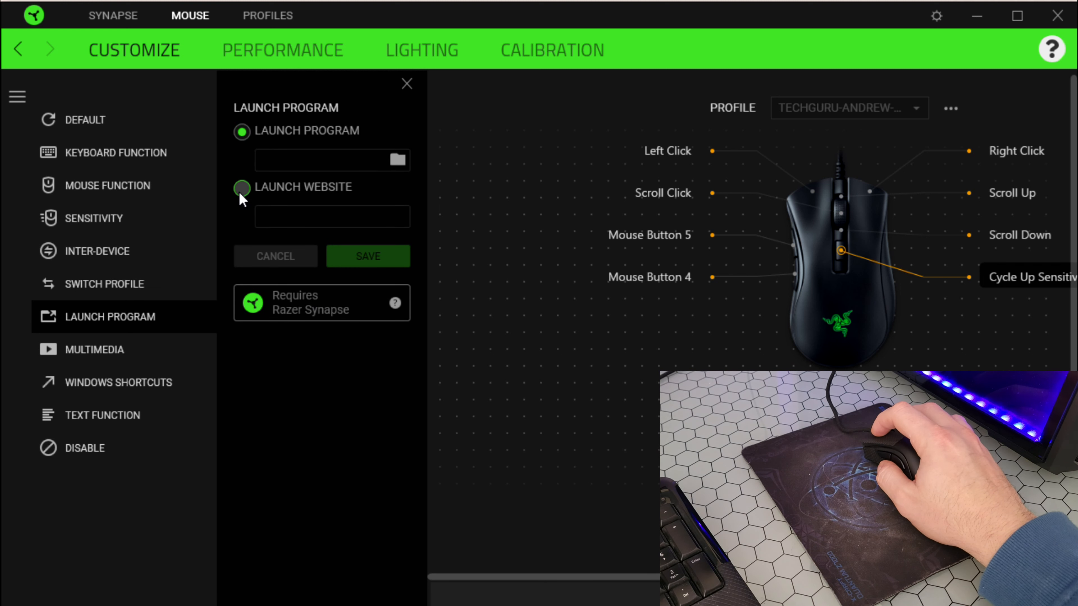
{"action": "left_click", "coordinate": [94, 349]}
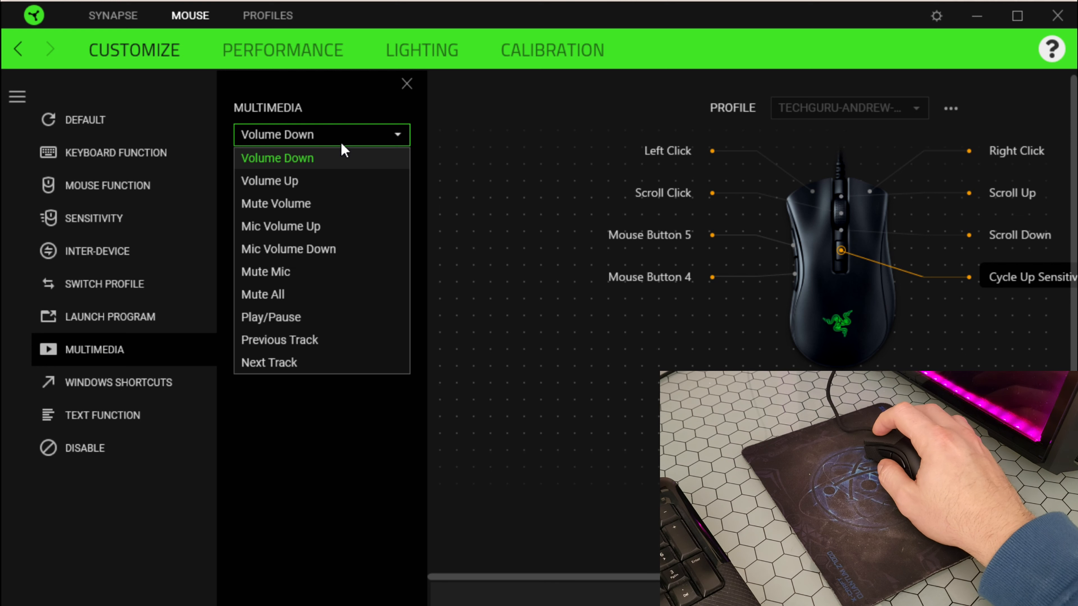
{"action": "left_click", "coordinate": [276, 158]}
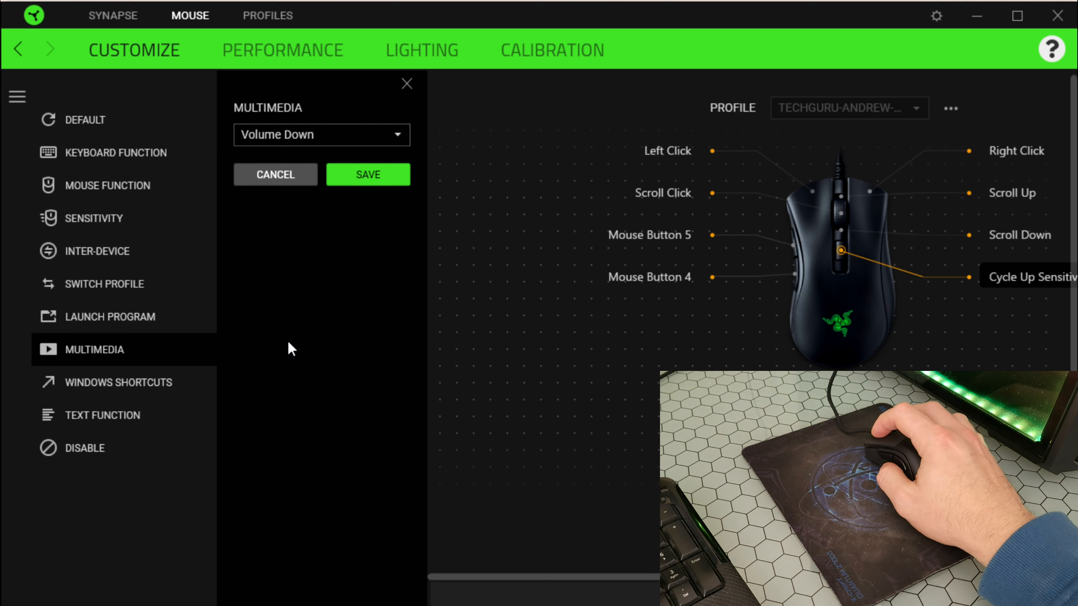
{"action": "left_click", "coordinate": [118, 383]}
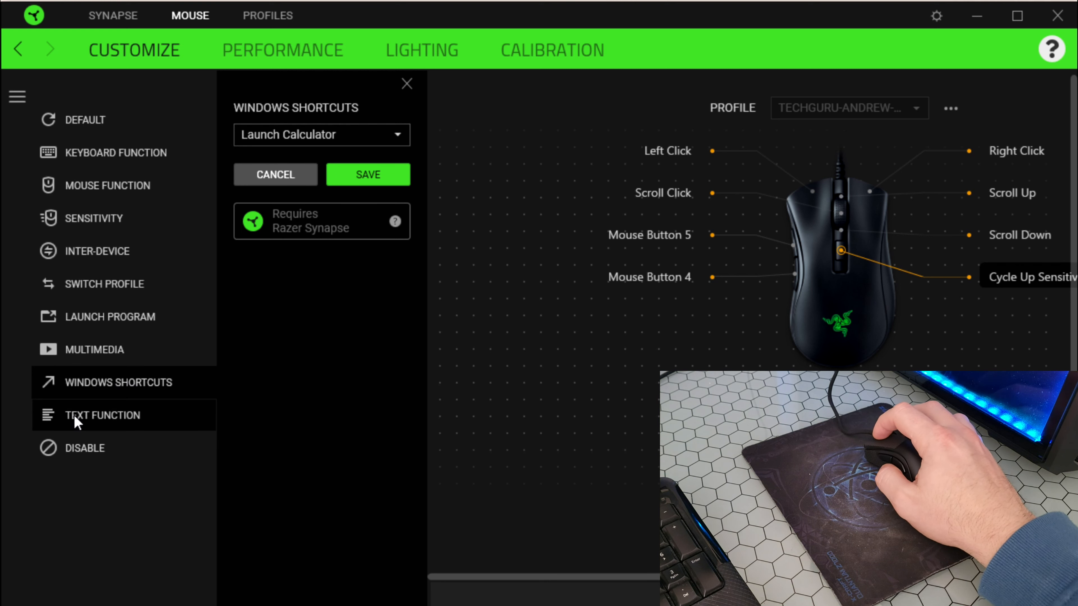
{"action": "left_click", "coordinate": [115, 152]}
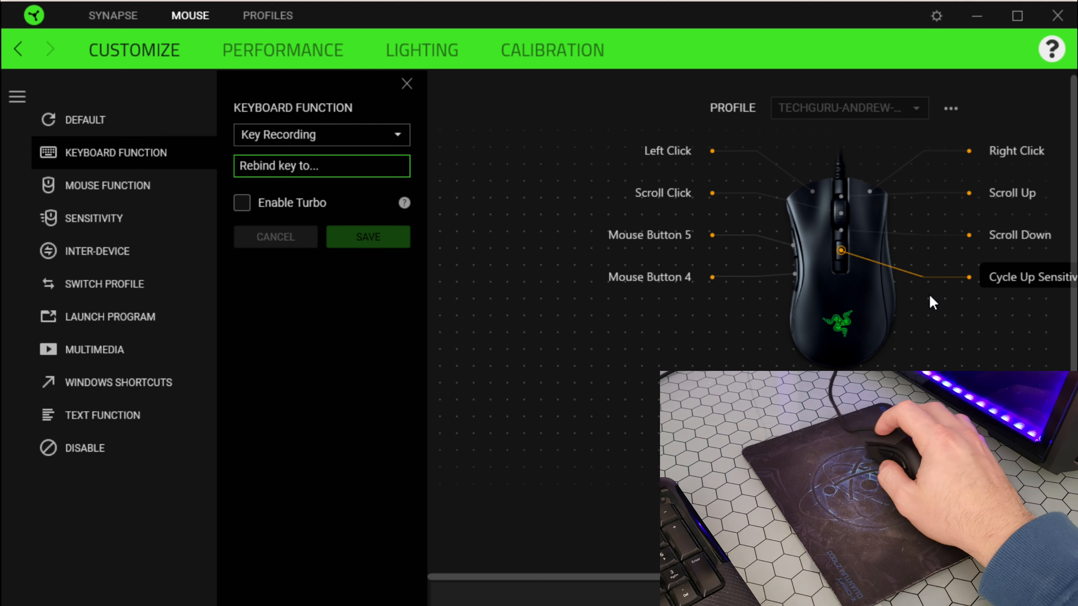
{"action": "mouse_move", "coordinate": [650, 276]}
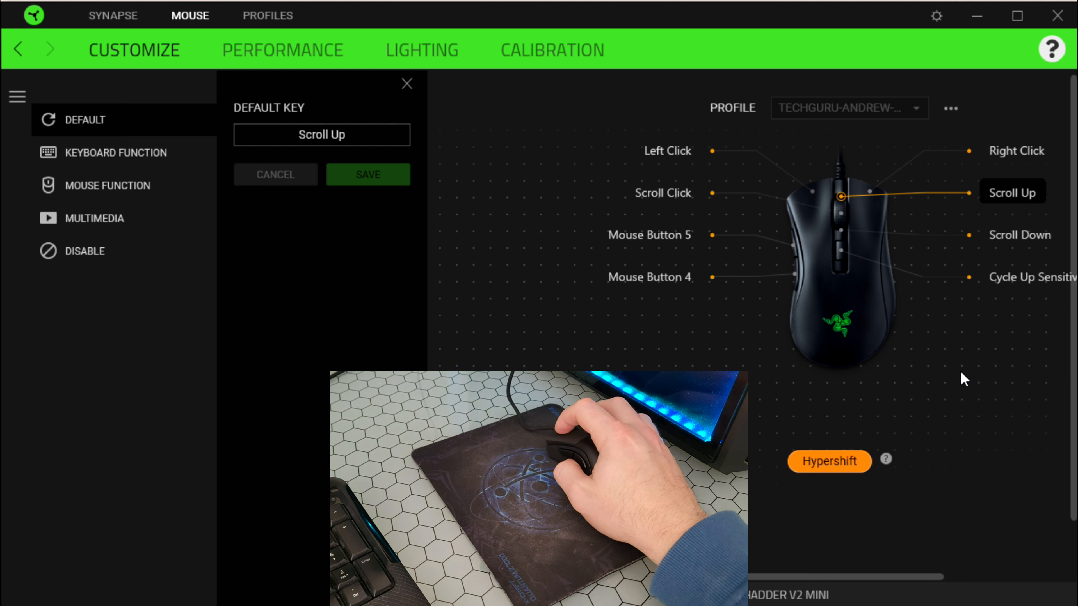
{"action": "mouse_move", "coordinate": [959, 366]}
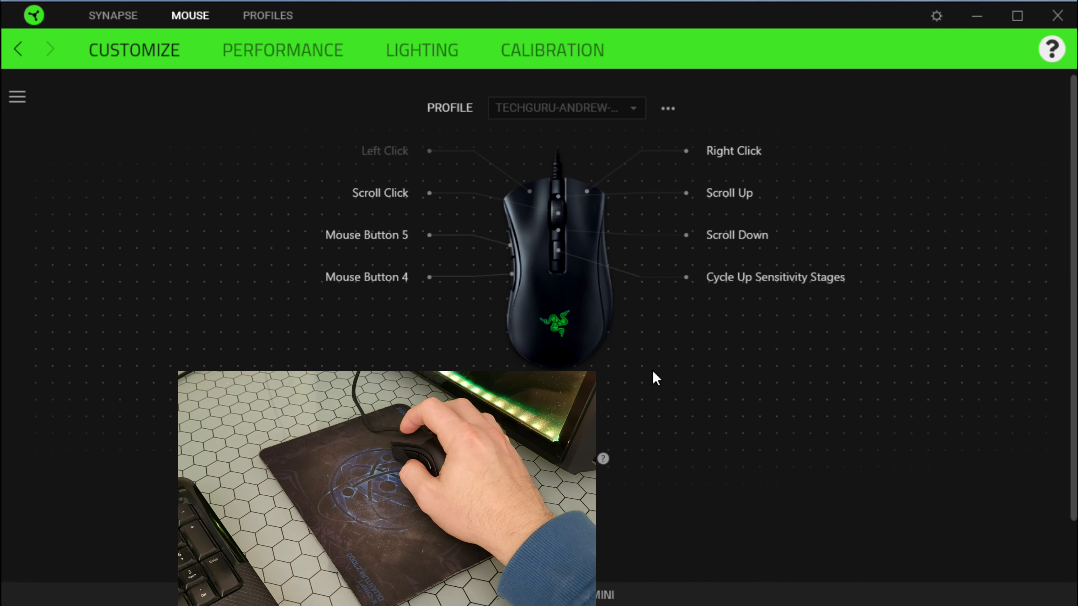
Check Scroll Up, Mouse Button 5 and Cycle Up Sensitivity assignments, then go to Performance settings.
{"action": "left_click", "coordinate": [729, 193]}
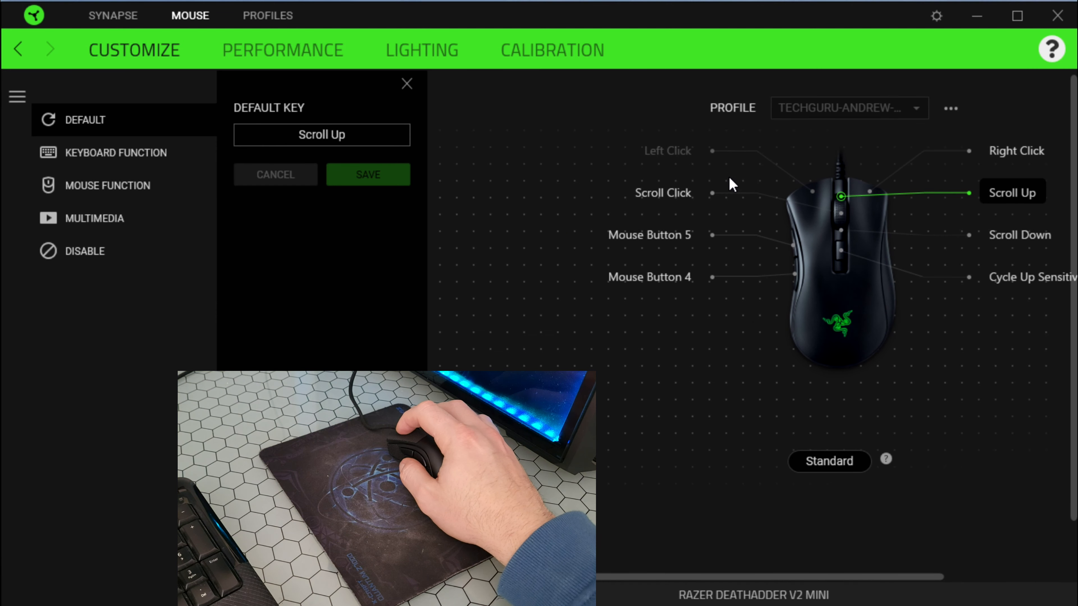
{"action": "left_click", "coordinate": [648, 276]}
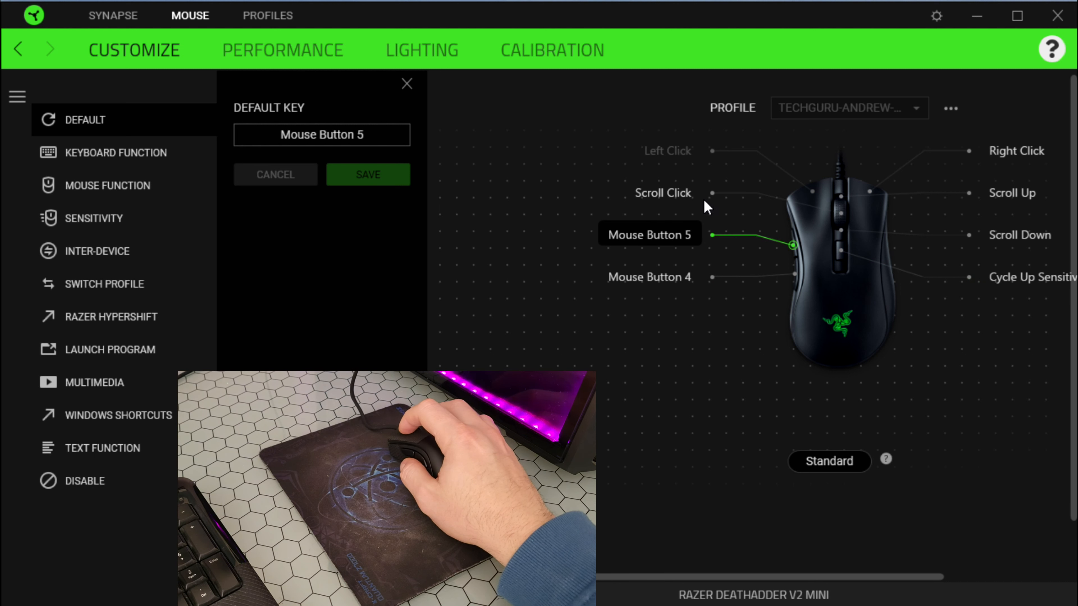
{"action": "left_click", "coordinate": [1028, 276]}
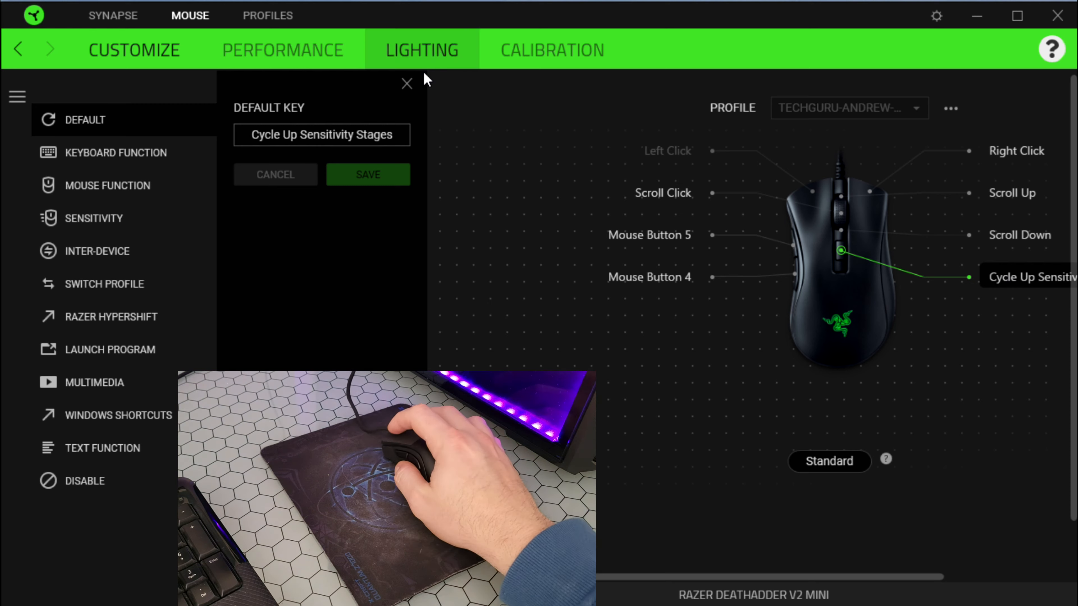
{"action": "left_click", "coordinate": [407, 83]}
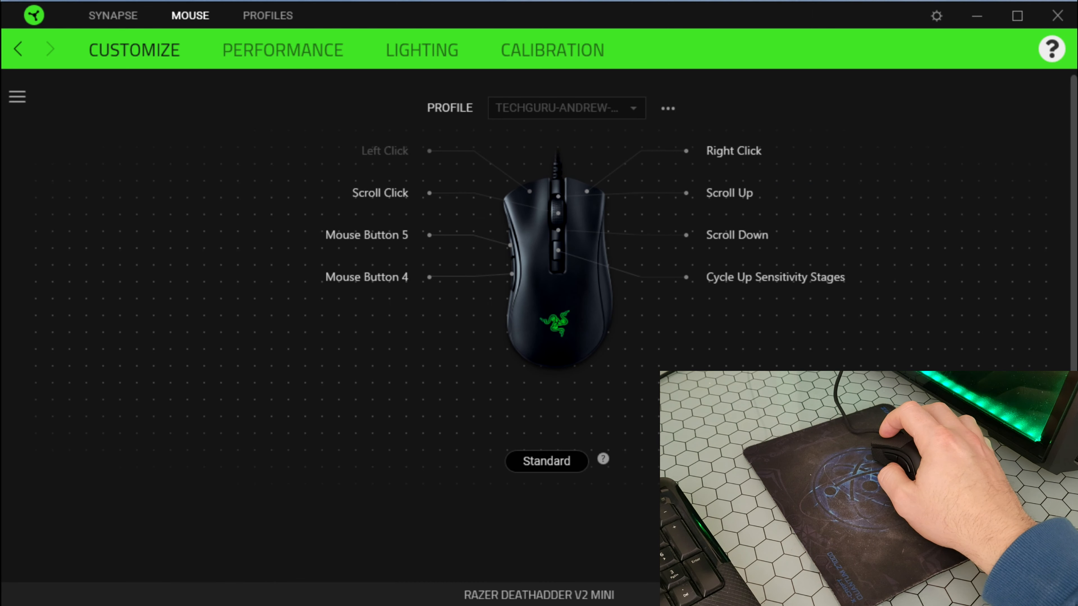
{"action": "left_click", "coordinate": [282, 49]}
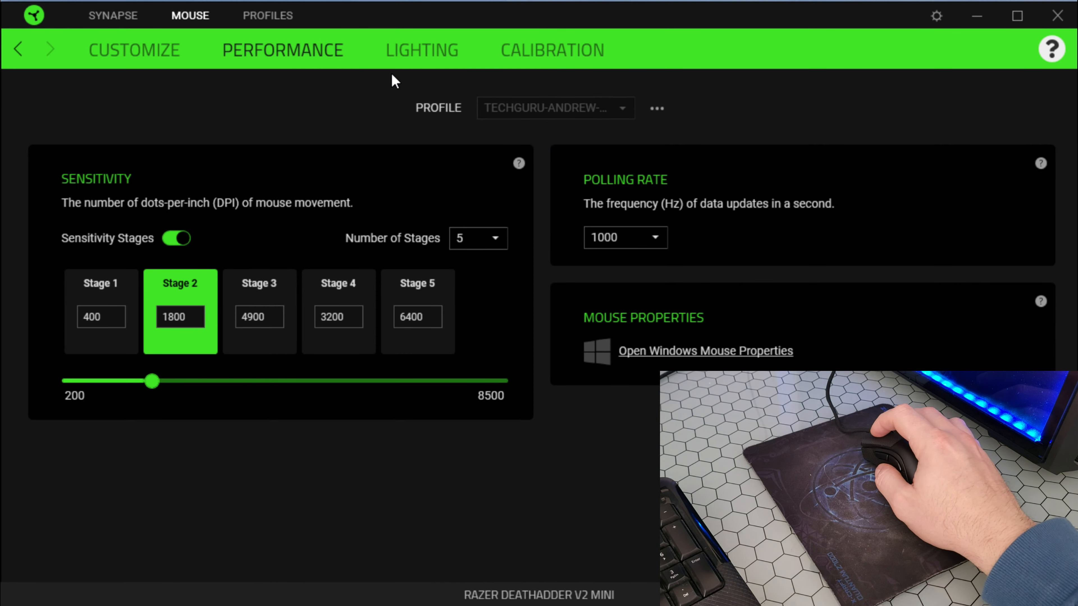
Glance at the Calibration page and return to Performance showing five DPI stages and 1000 Hz polling.
{"action": "left_click", "coordinate": [551, 49]}
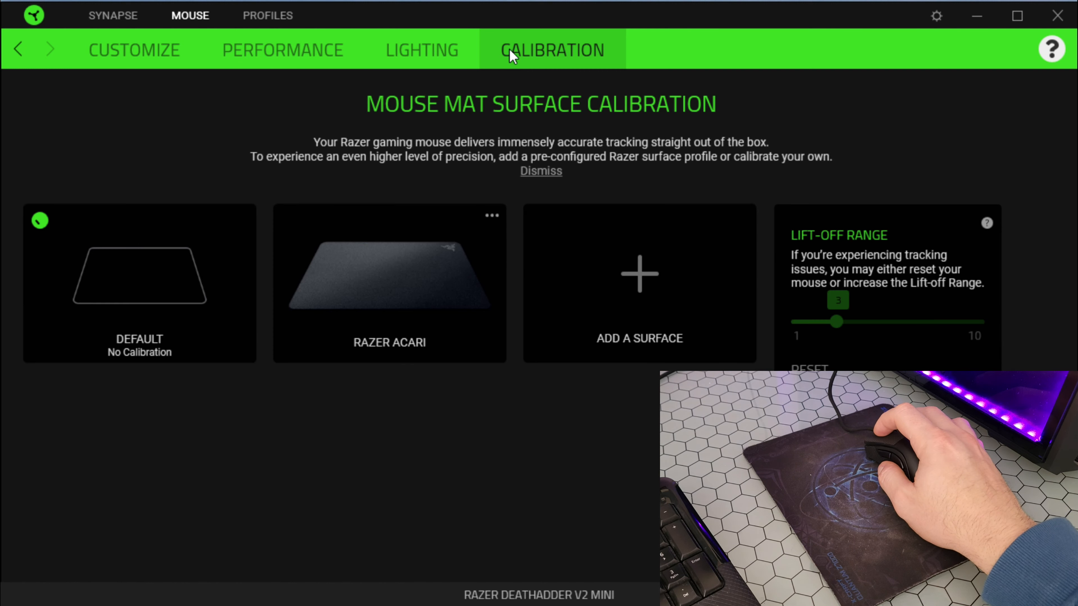
{"action": "left_click", "coordinate": [134, 49]}
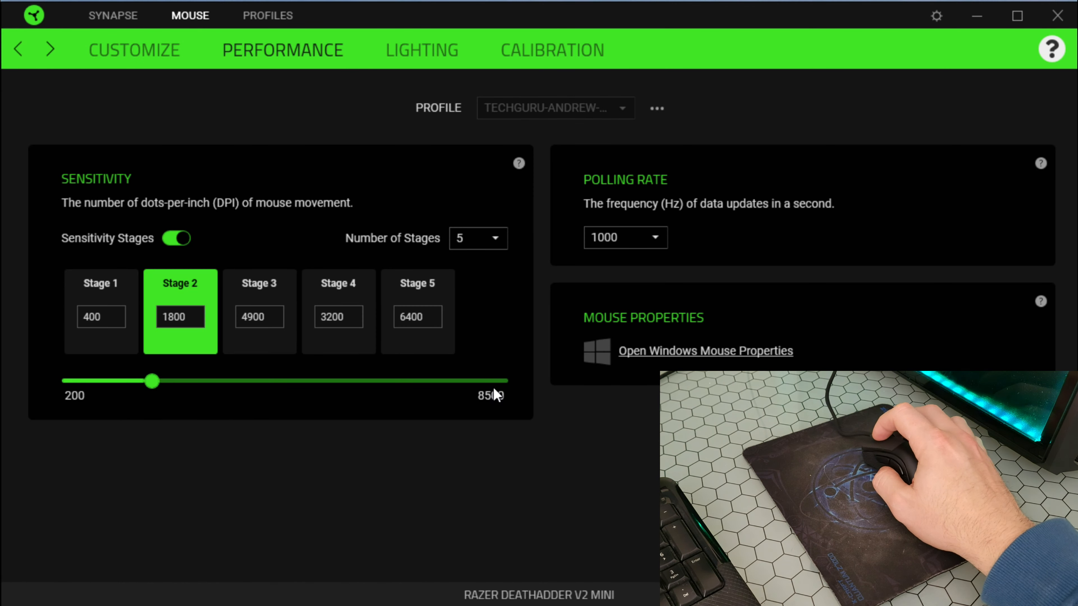
{"action": "left_click", "coordinate": [422, 50]}
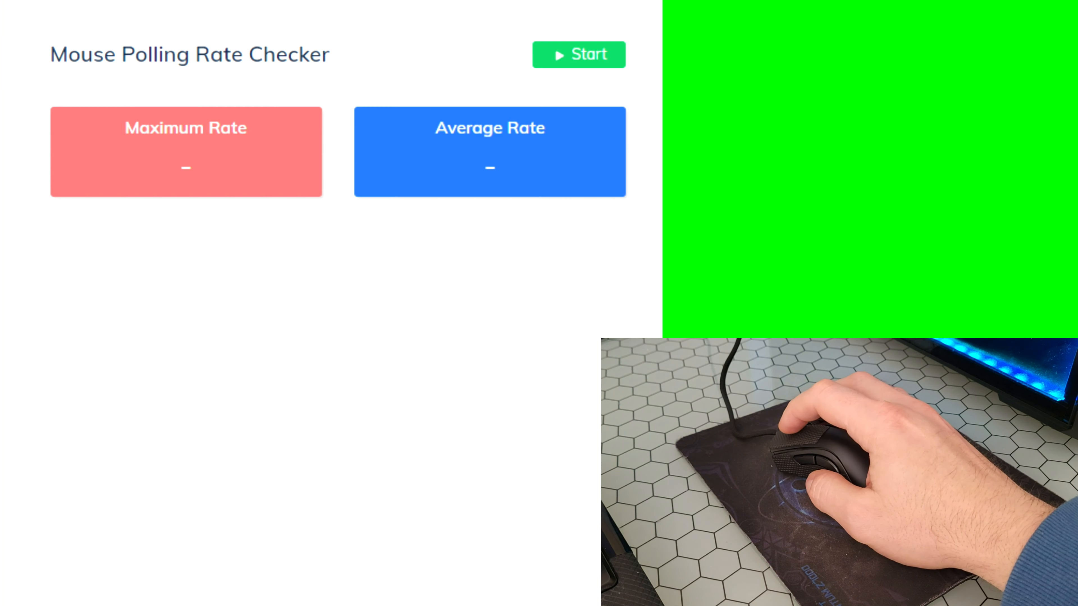
Start the Mouse Polling Rate Checker test, recording a 670 Hz maximum rate.
{"action": "left_click", "coordinate": [578, 55]}
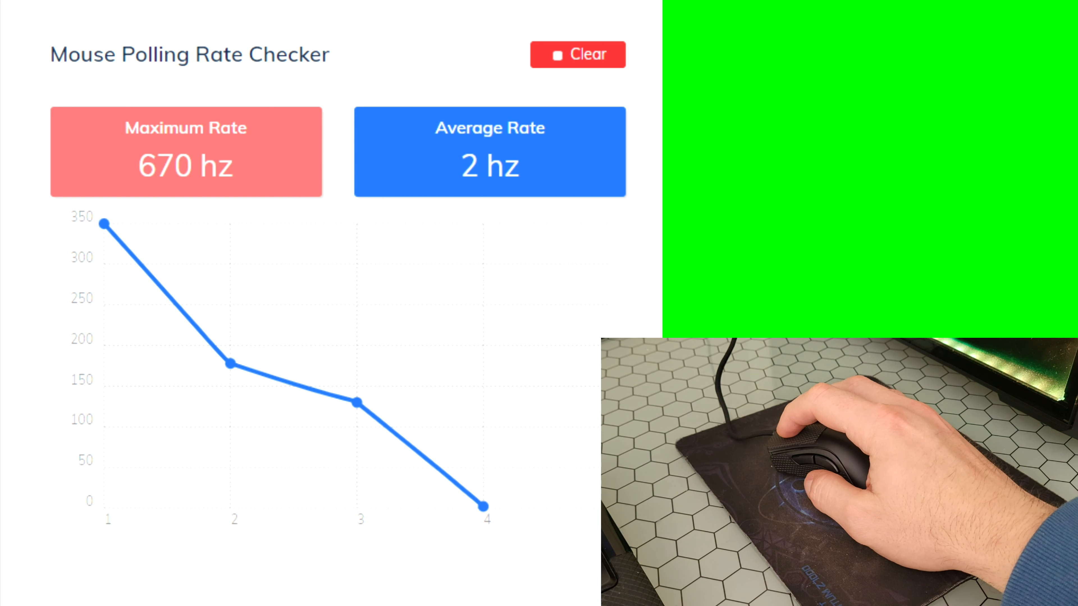
{"action": "mouse_move", "coordinate": [811, 447]}
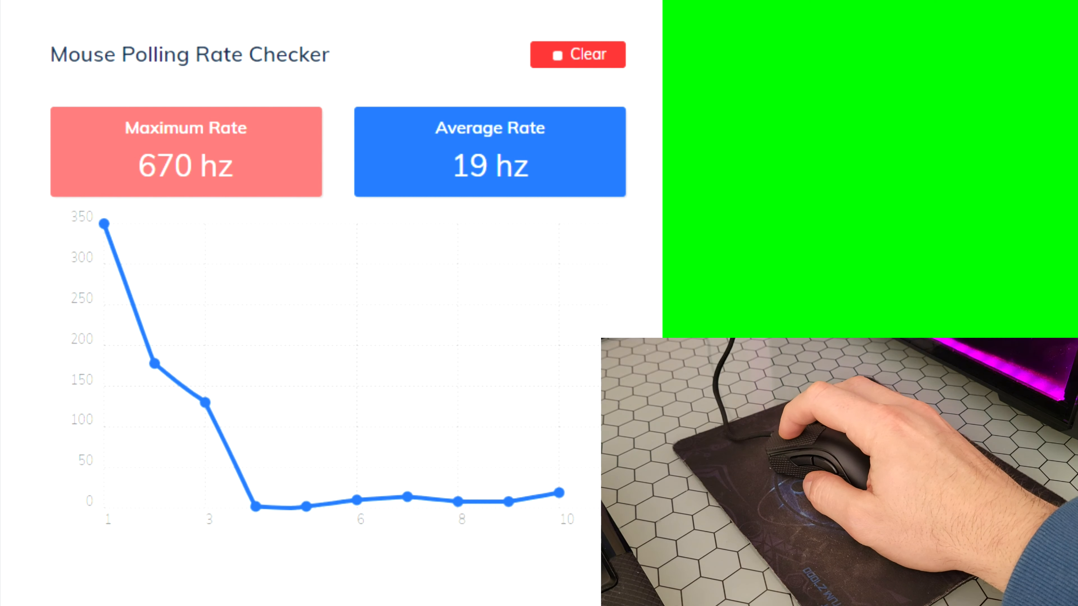
{"action": "mouse_move", "coordinate": [811, 453]}
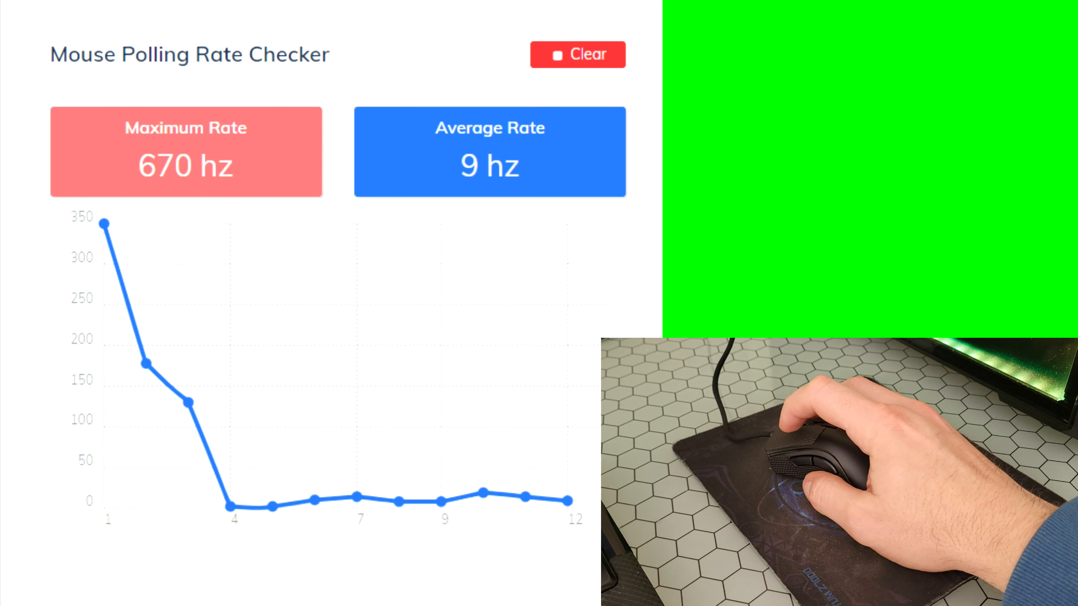